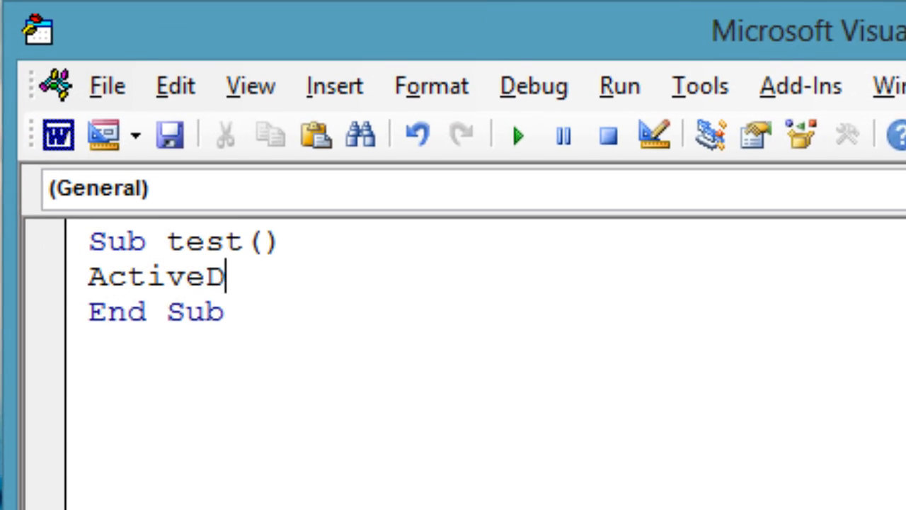
# Begin typing an Application statement inside the empty Sub test()
pyautogui.write('ocument.S')
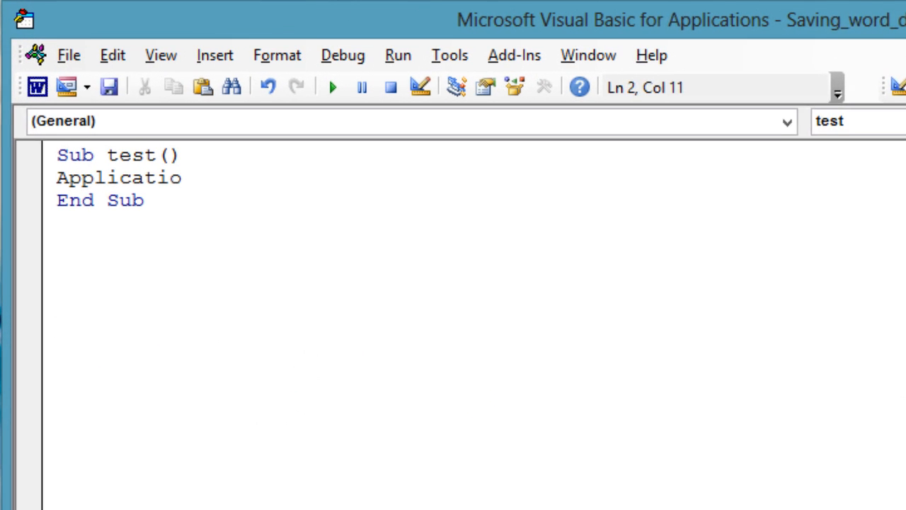
# Add Application.OnTime When:=Now + TimeValue("00:10:00"), Name:="test" to the macro
pyautogui.write('n.OnTime When')
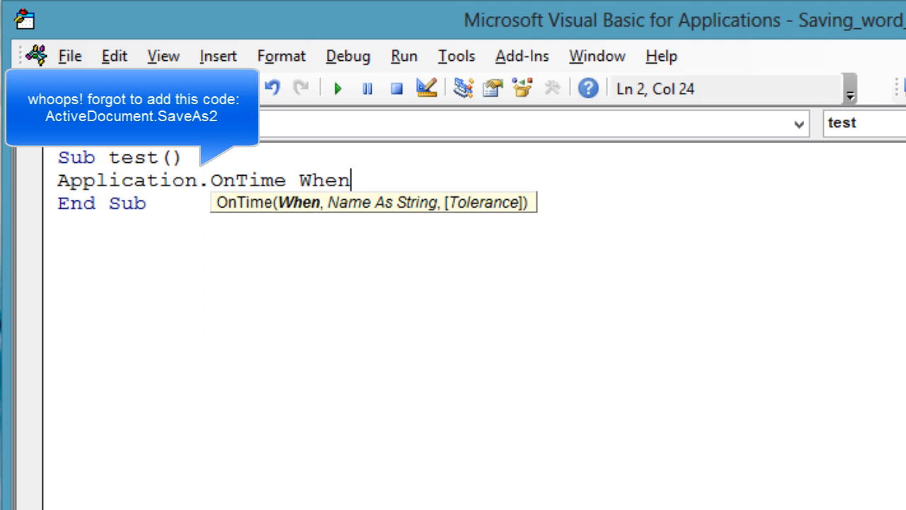
pyautogui.write(':=Now + T')
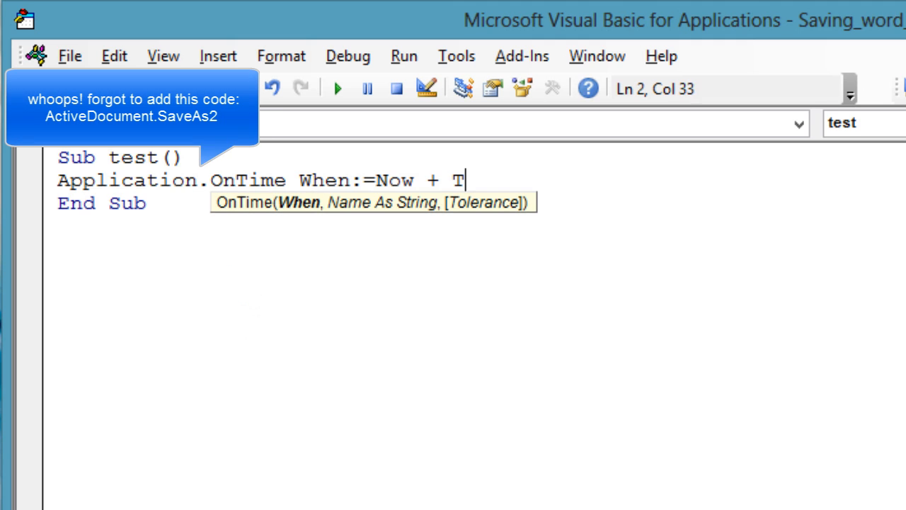
pyautogui.write('imeValue("00:10')
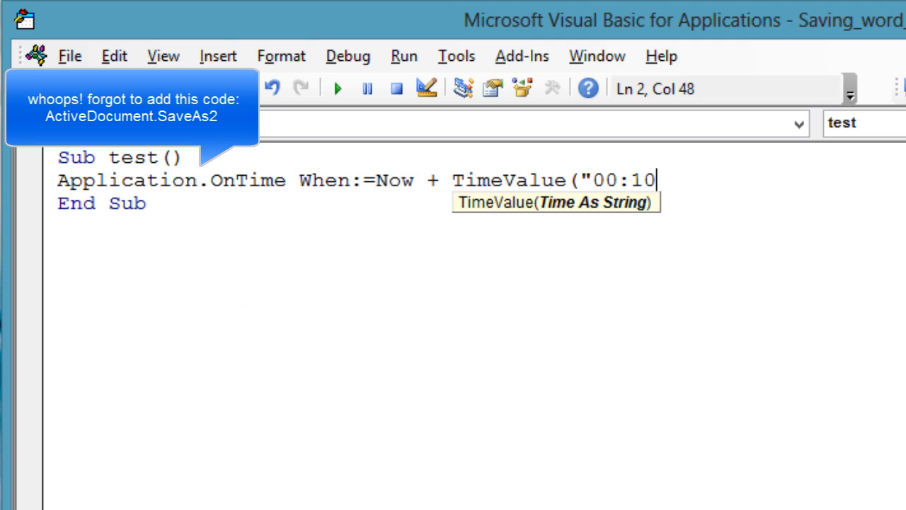
pyautogui.write('00"),')
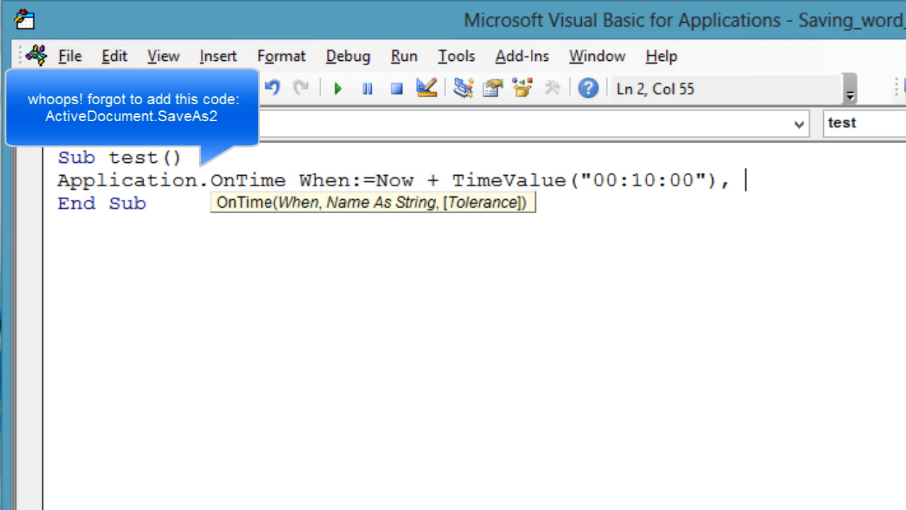
pyautogui.write('Name:=')
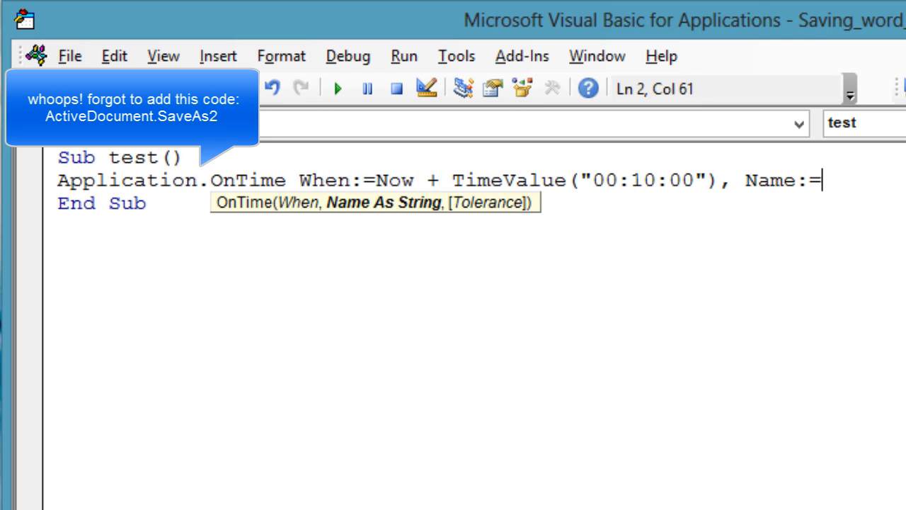
pyautogui.write('"test"')
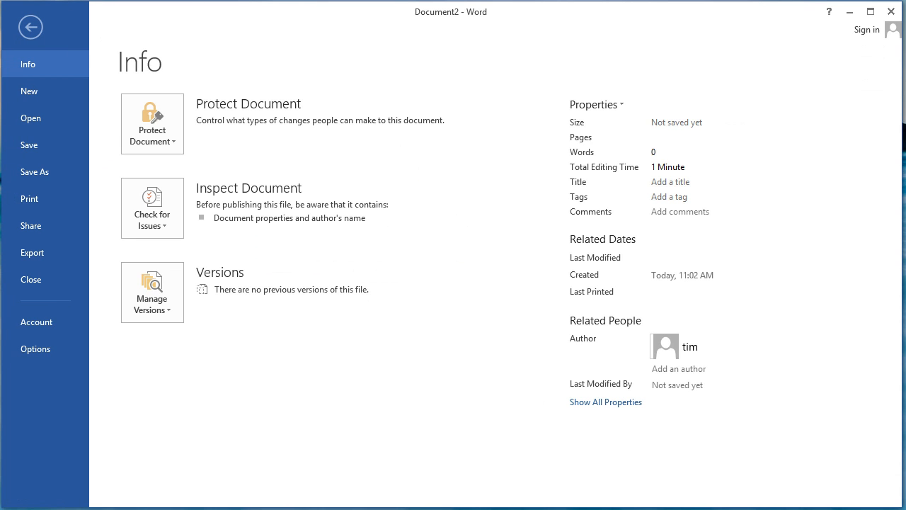
# Open the Word Options dialog from File and select a settings category
pyautogui.click(35, 348)
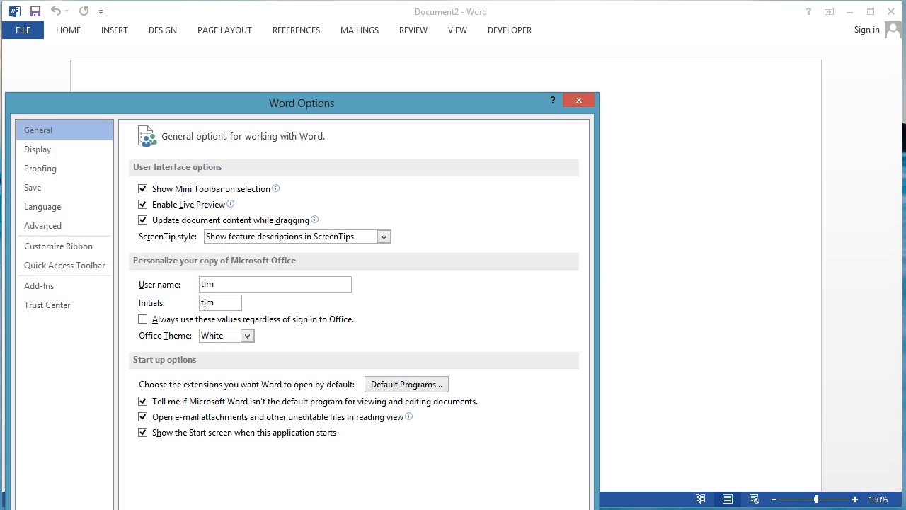
pyautogui.click(33, 187)
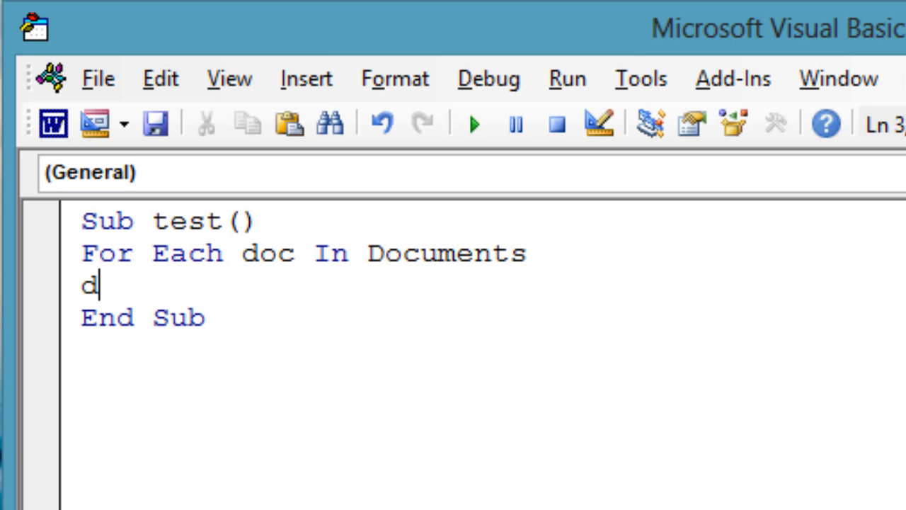
# Write a For Each doc loop with doc.SaveAs2, then replace it with Documents.Save
pyautogui.write('oc.SaveAs2')
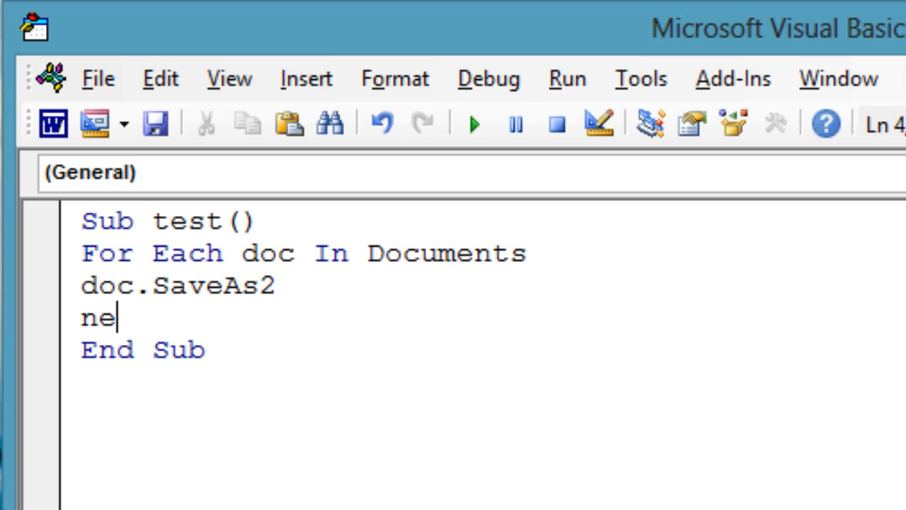
pyautogui.write('xt doc')
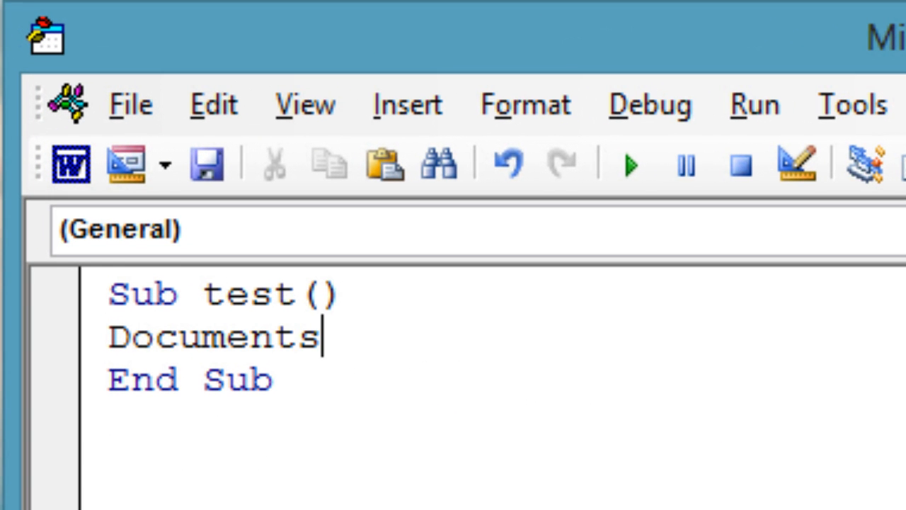
pyautogui.write('.Save')
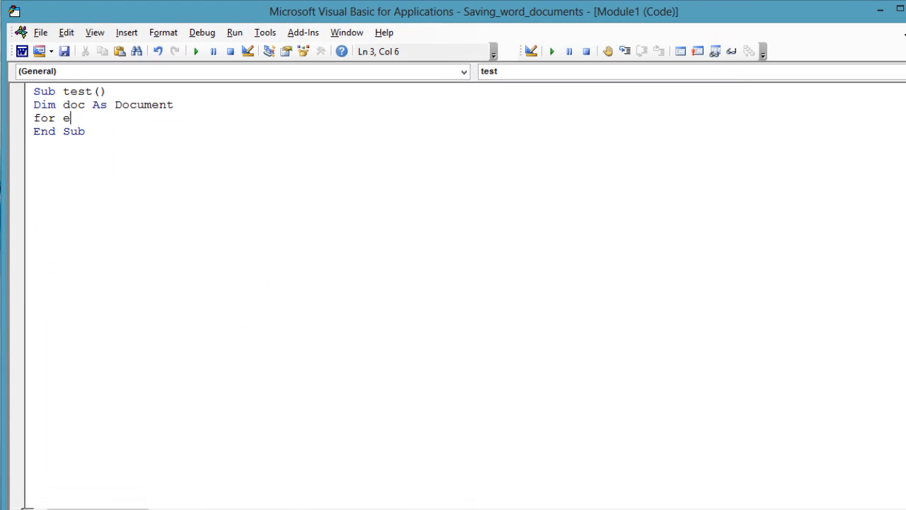
# Loop over Documents, calling SaveAs2 when wdPropertyTimeLastSaved is over 1/24 day old
pyautogui.write('ach doc In Documents')
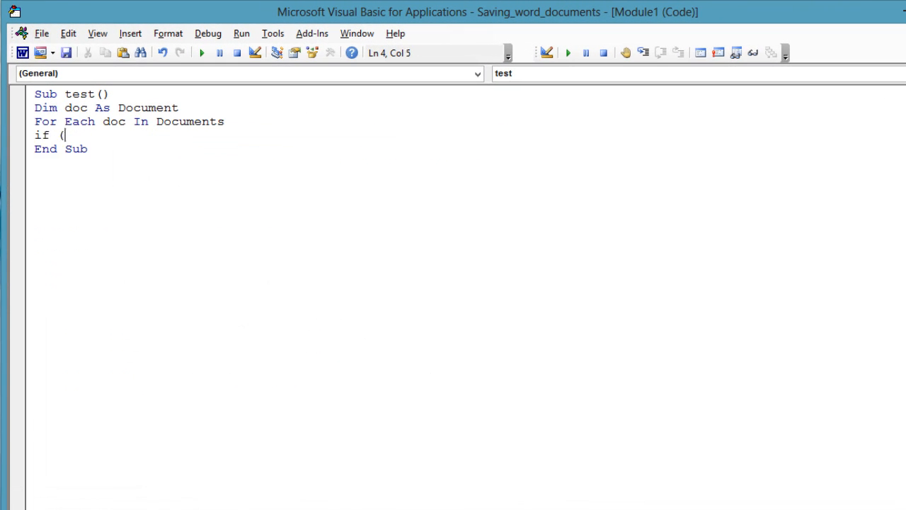
pyautogui.write('Now - doc.BuiltInDocumentProperties')
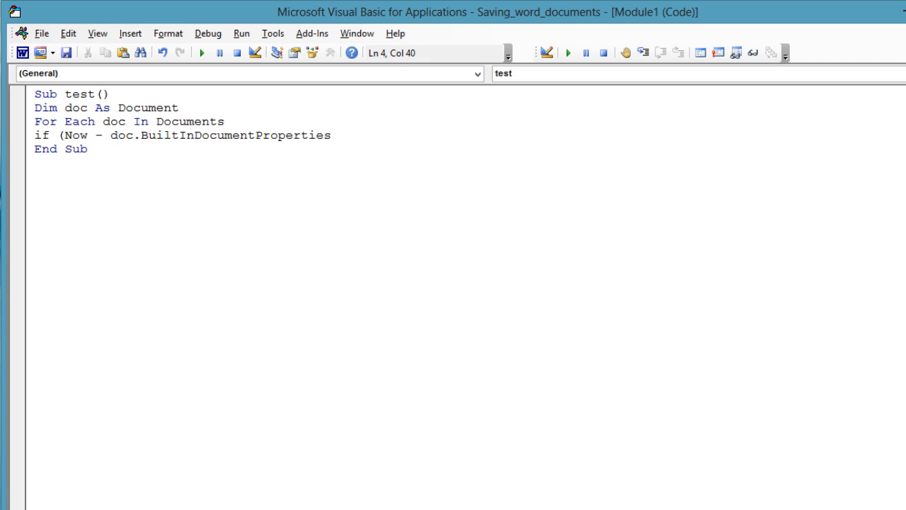
pyautogui.write('(wdBuilt')
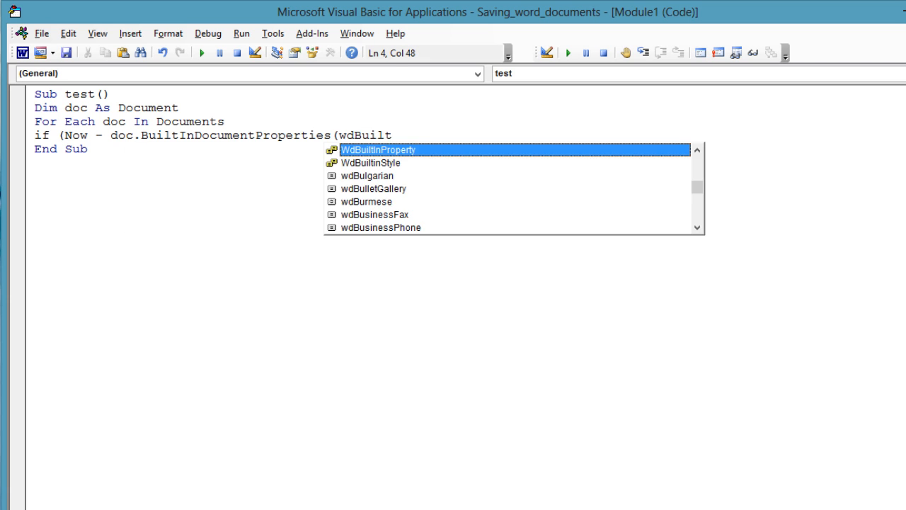
pyautogui.write('WdBuiltInProperty.wdPropertyTimeLastSaved')
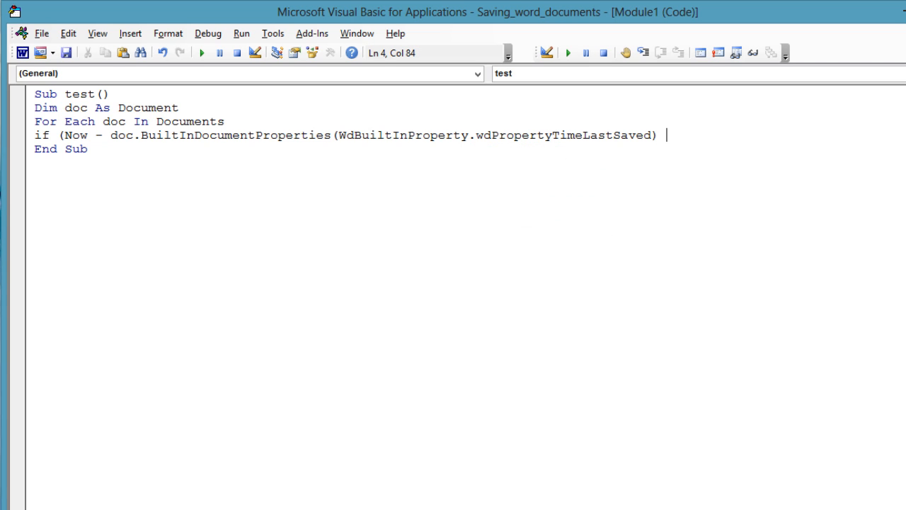
pyautogui.write(') > 1 / 24 Then')
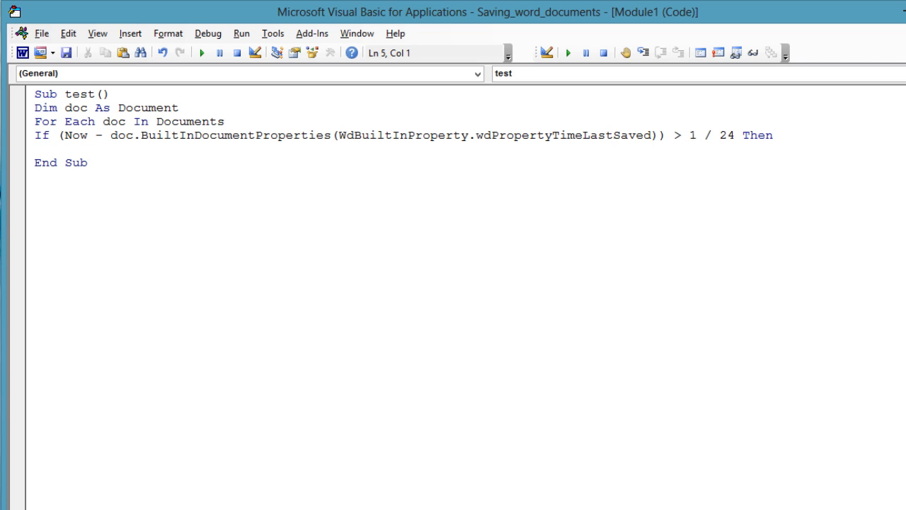
pyautogui.write('doc.SaveAs2')
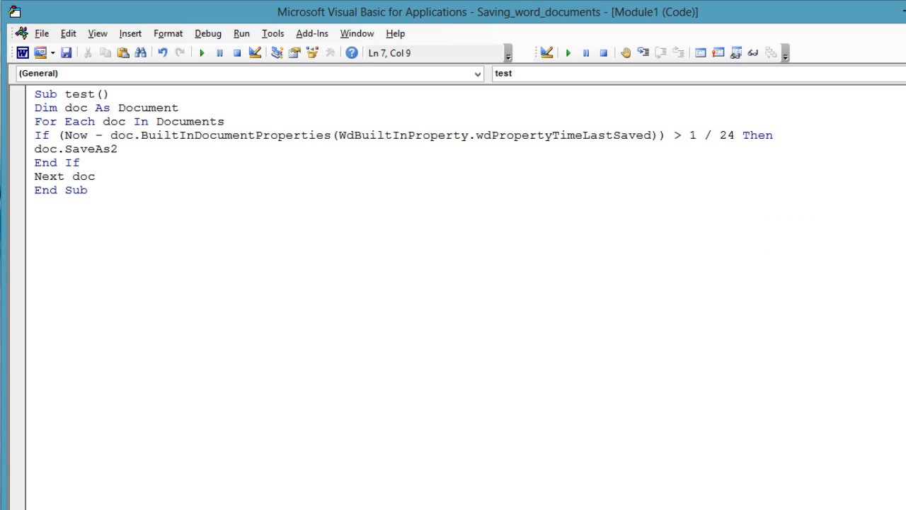
# Type ActiveDocument.SaveAs2 with filename "WhitePaper.pdf" and FileFormat:=wdFormatPDF
pyautogui.write('ActiveDocument.S')
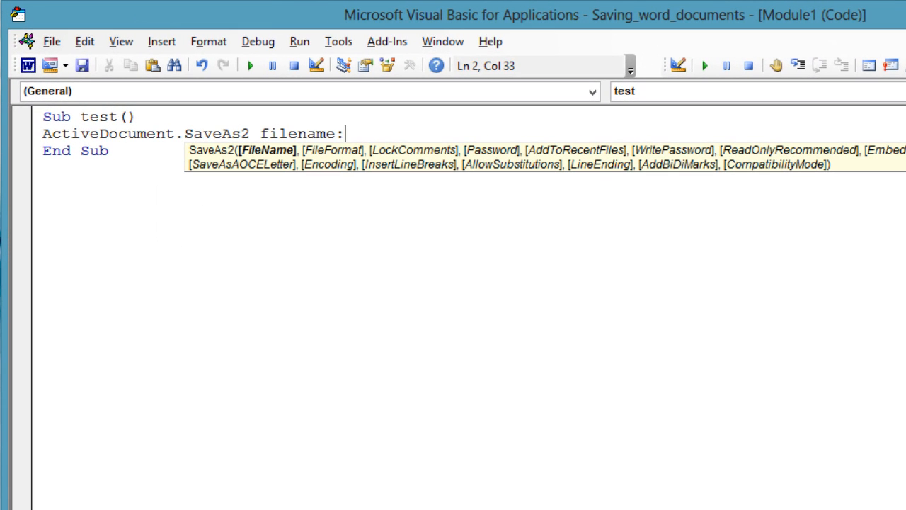
pyautogui.write('="WhitePaper.pdf",')
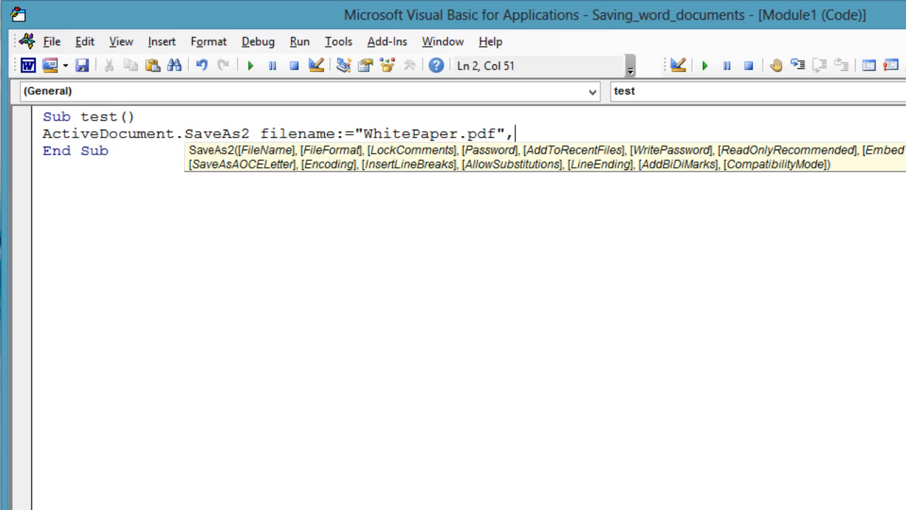
pyautogui.write('FileFormat:=')
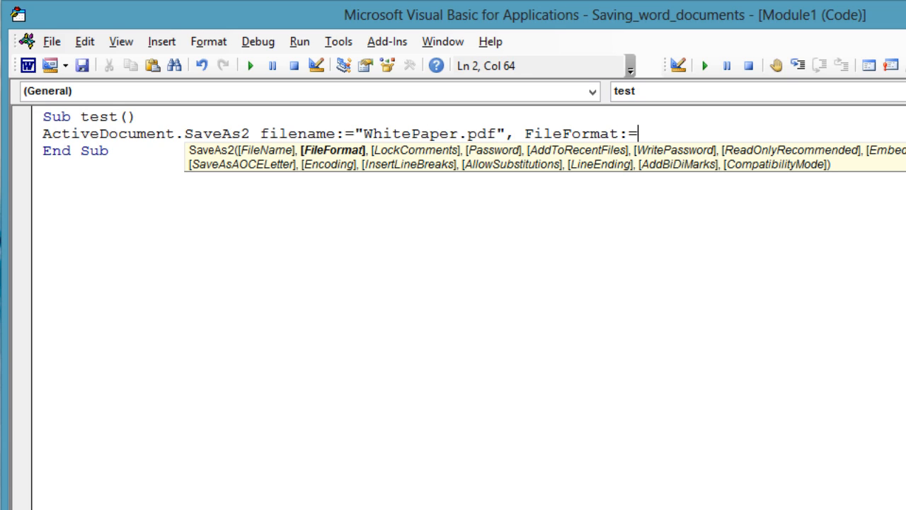
pyautogui.write('wdFormatP')
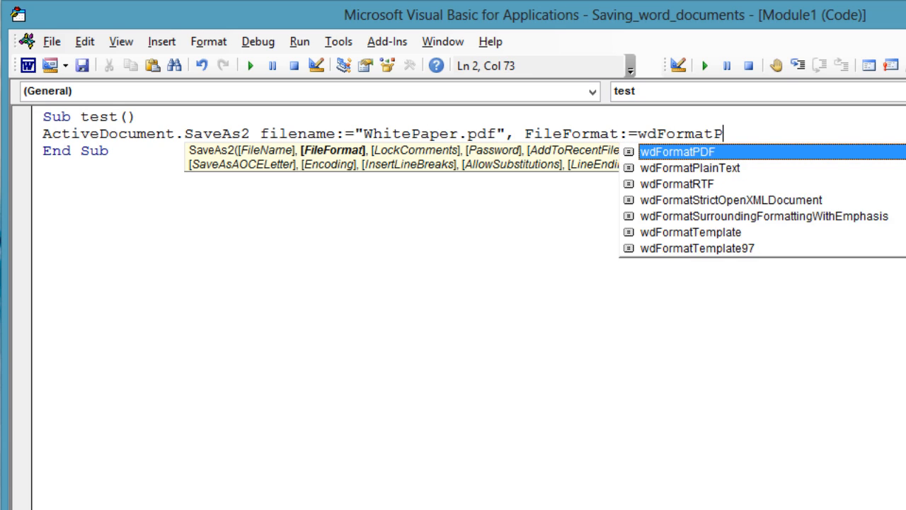
pyautogui.write('DF')
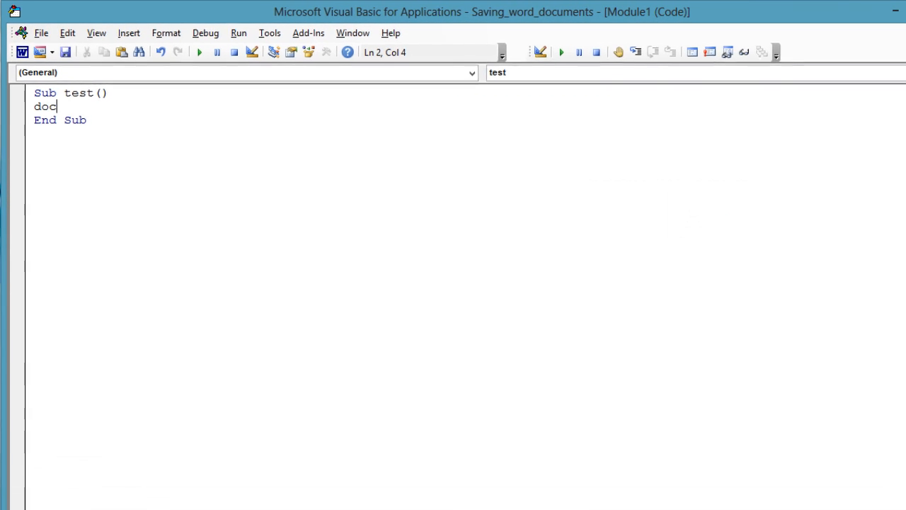
# Set docName = Dir("C:\temp\") and open each file inside a While docName <> "" loop
pyautogui.write('Name = Dir("C:\\')
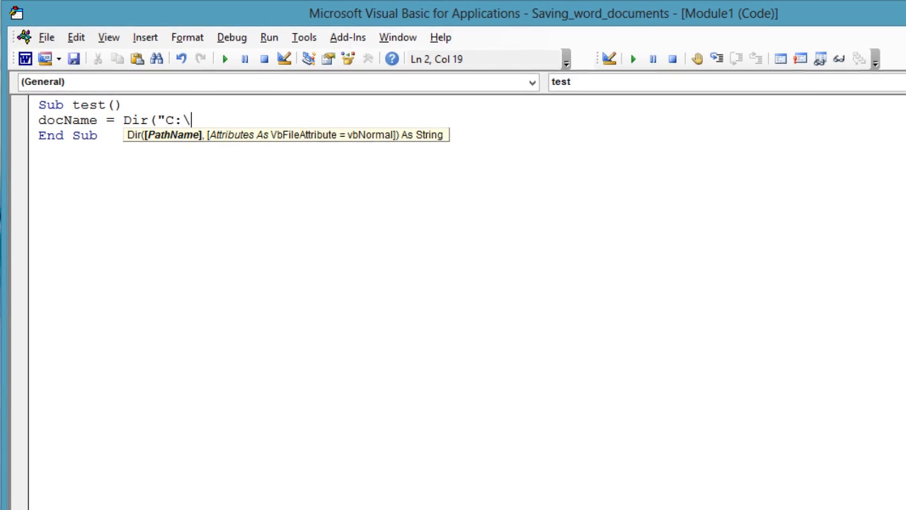
pyautogui.write('temp\\")')
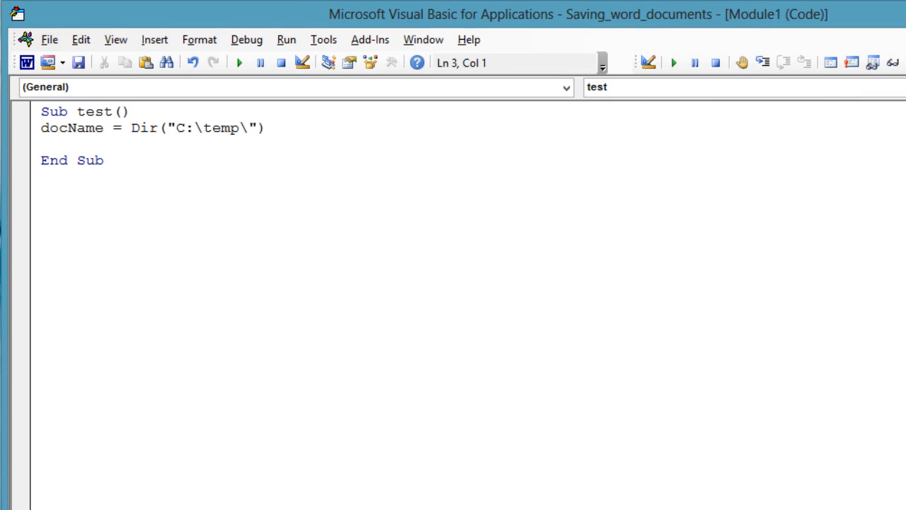
pyautogui.write('While docName <> ""')
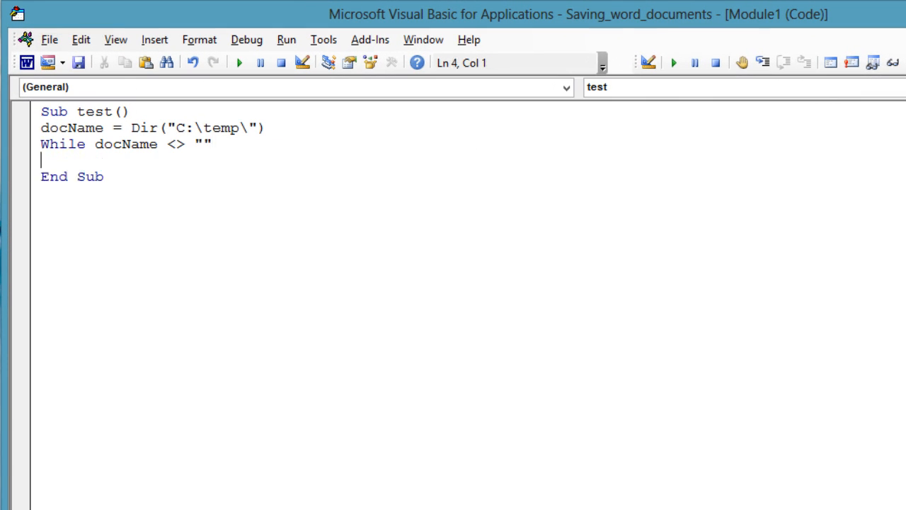
pyautogui.write('set doc = Docu')
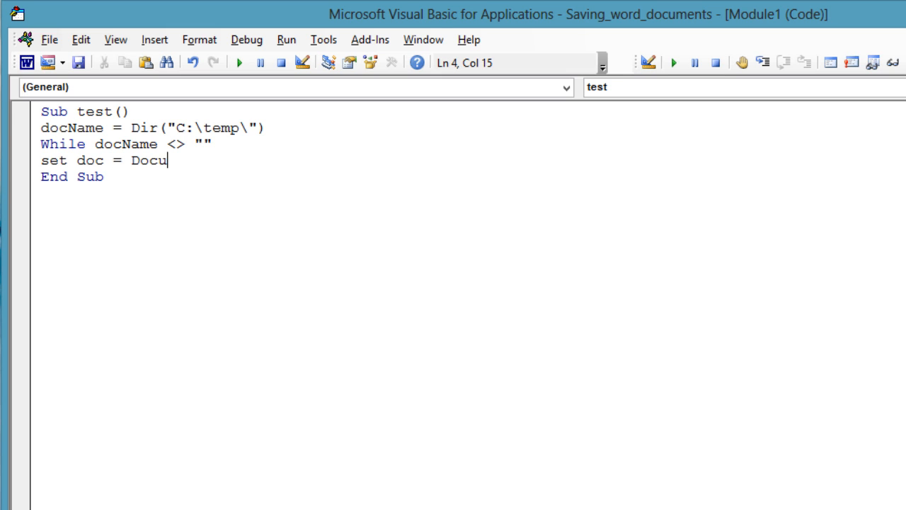
pyautogui.write('ments.Open(docName')
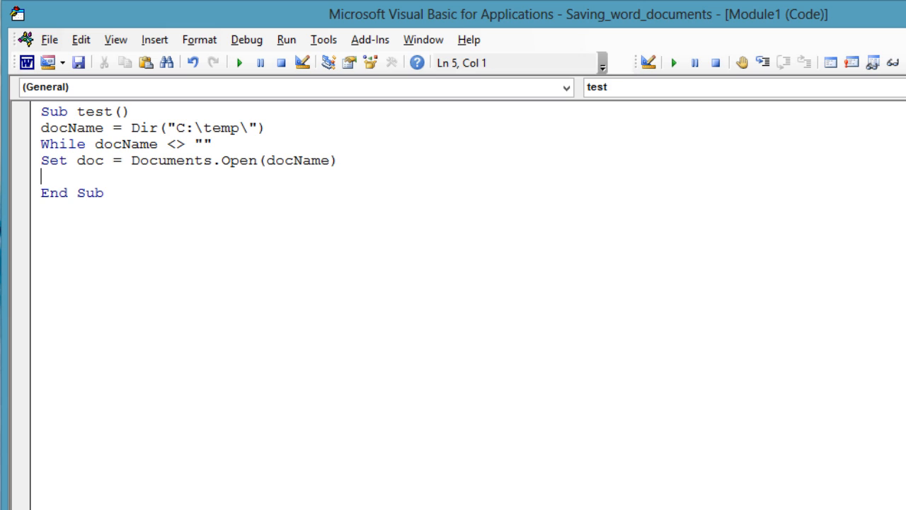
# Save each document as a .pdf with wdFormatPDF, close it, and set docName = Dir
pyautogui.write('doc.SaveAs2')
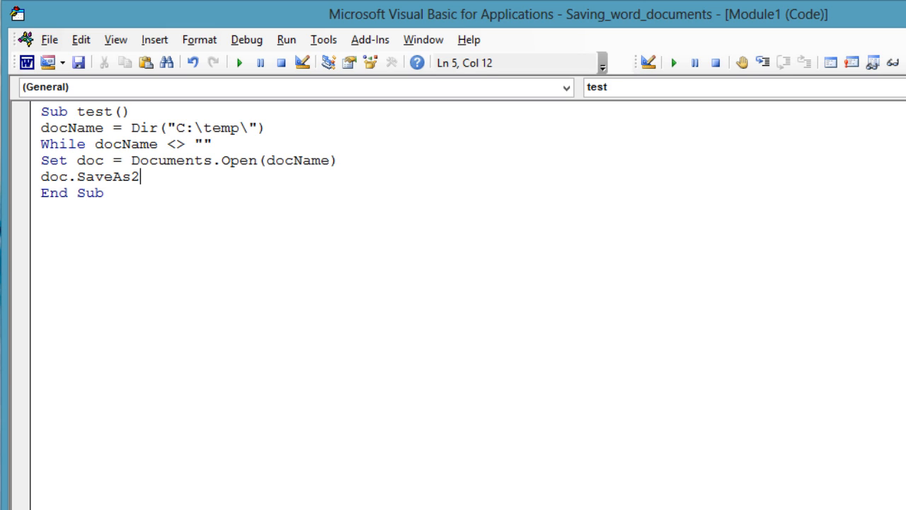
pyautogui.write('FileName:=')
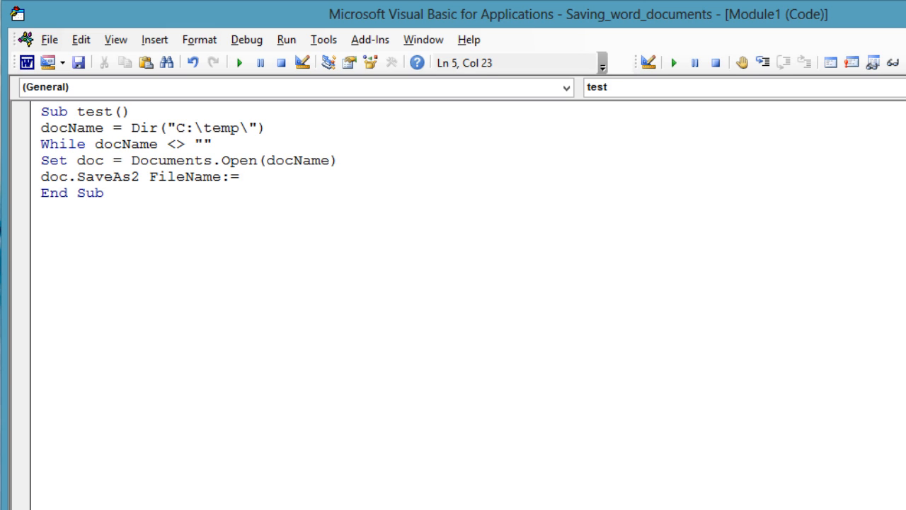
pyautogui.write('Left$(DocName,Instr(docName,')
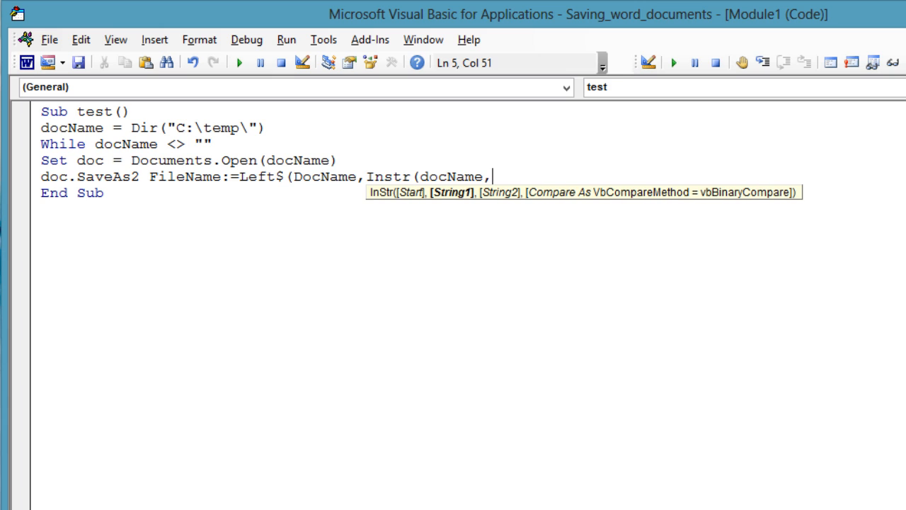
pyautogui.write('".doc"')
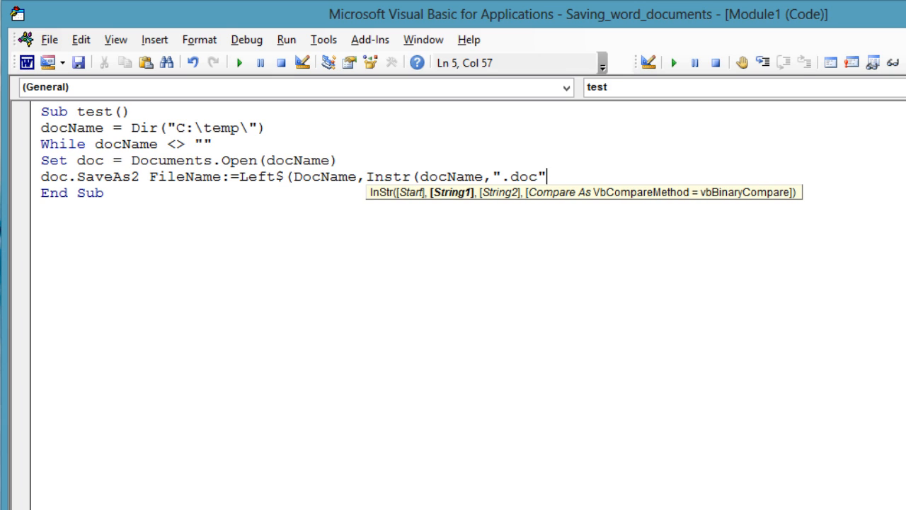
pyautogui.write(') + "pdf')
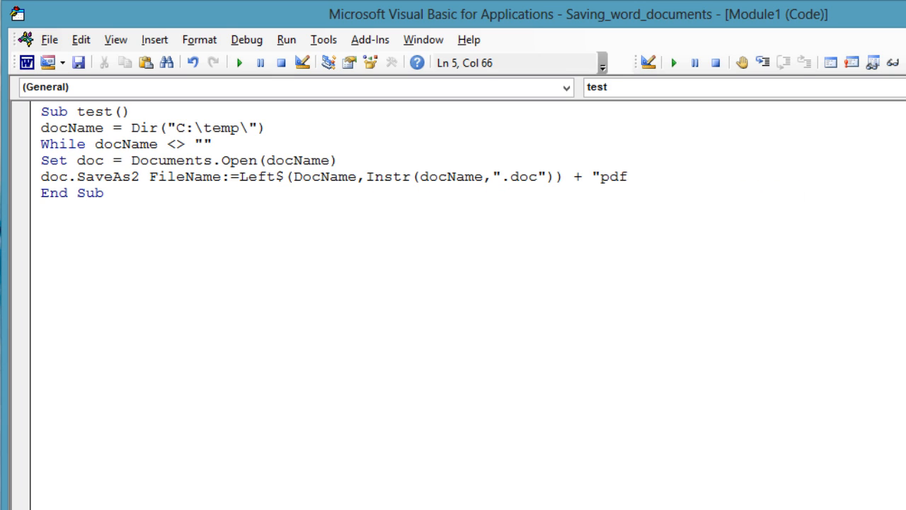
pyautogui.write(', FileForma')
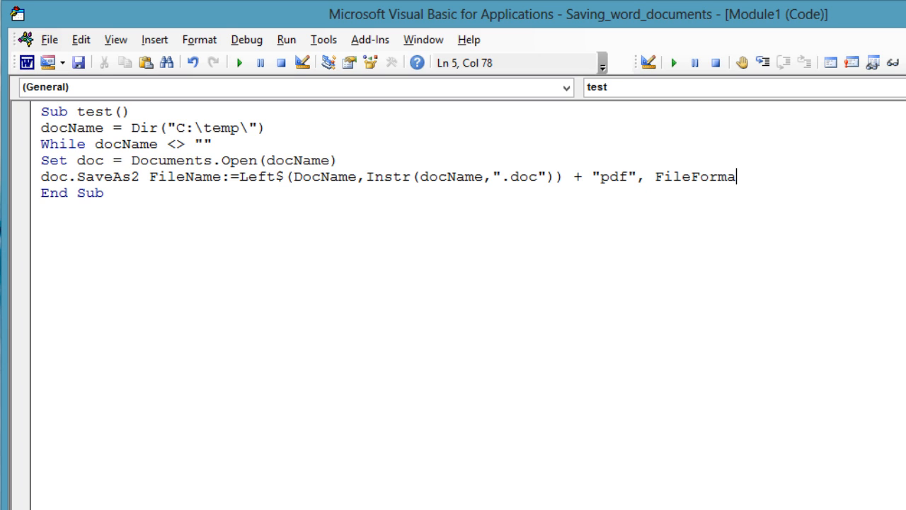
pyautogui.write('t:=wdFormatPDF')
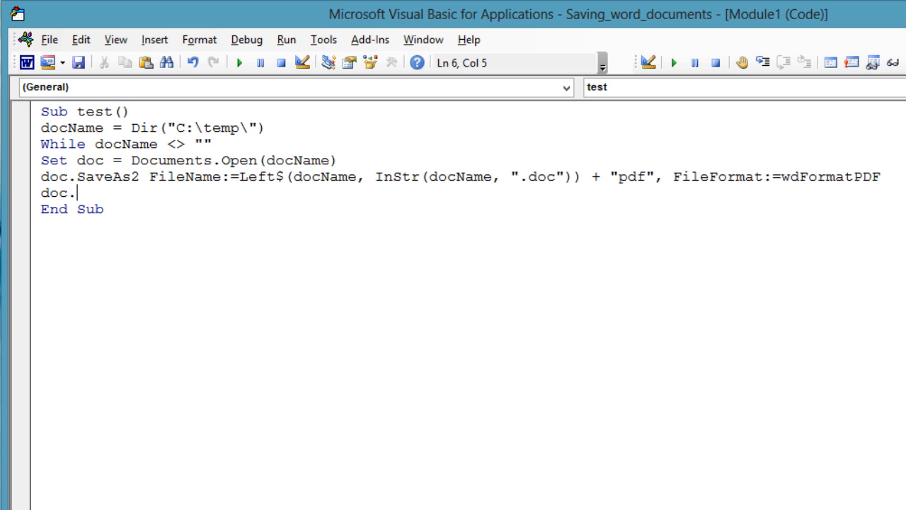
pyautogui.write('Close')
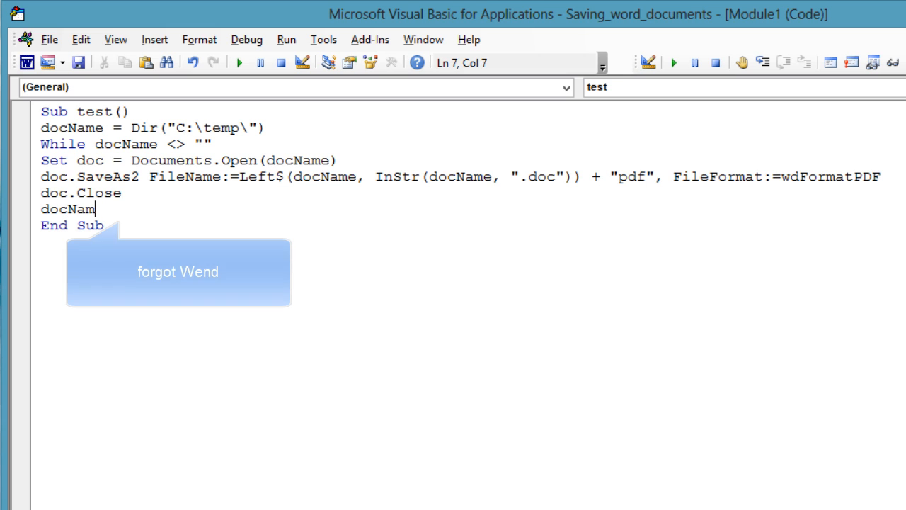
pyautogui.write('e = dir')
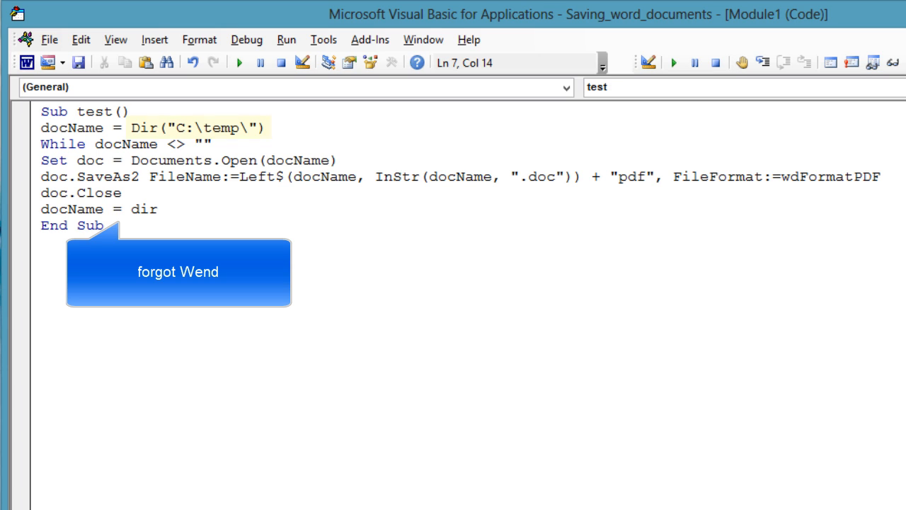
# Insert a Wend line after docName = Dir, just above End Sub
pyautogui.doubleClick(197, 128)
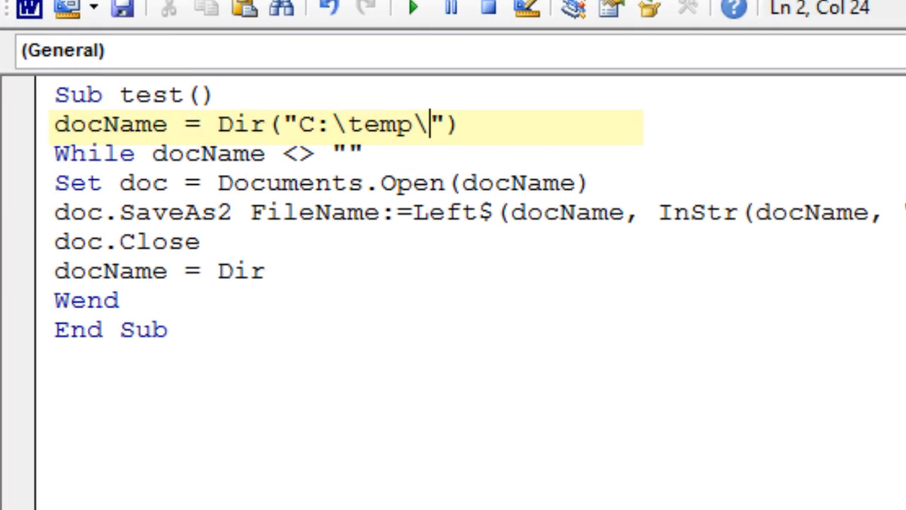
# Change the Dir argument to "C:\temp\*.docx"
pyautogui.write('*')
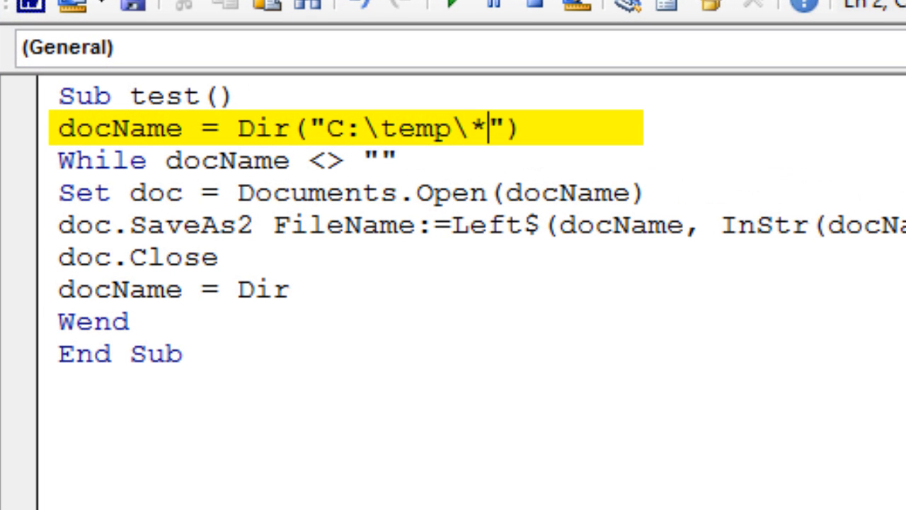
pyautogui.write('.d')
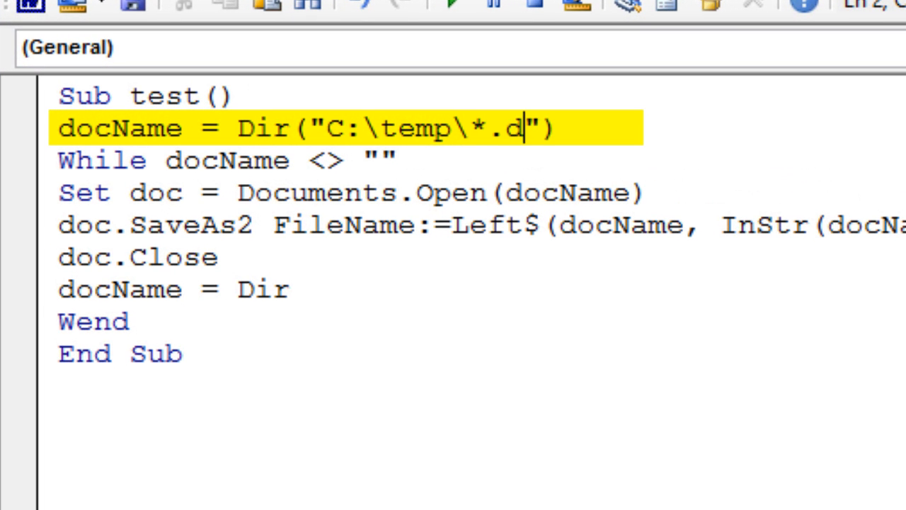
pyautogui.write('cx')
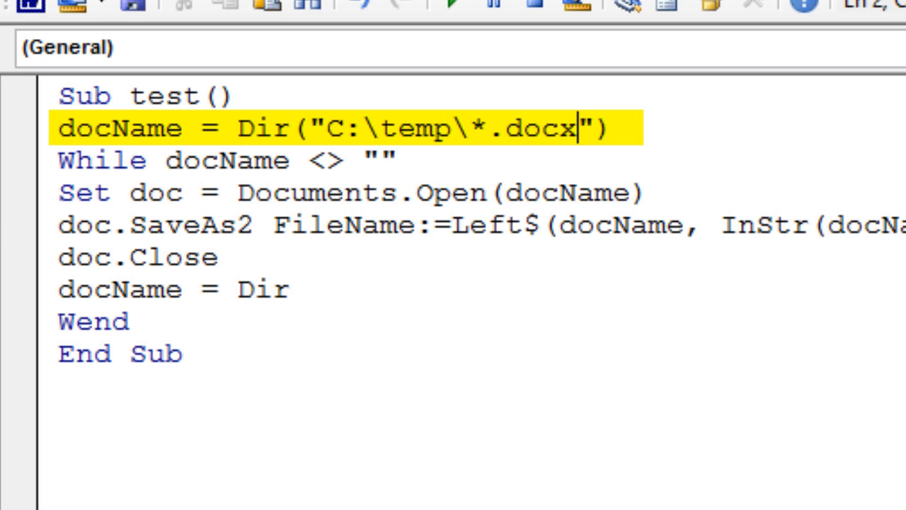
pyautogui.click(340, 128)
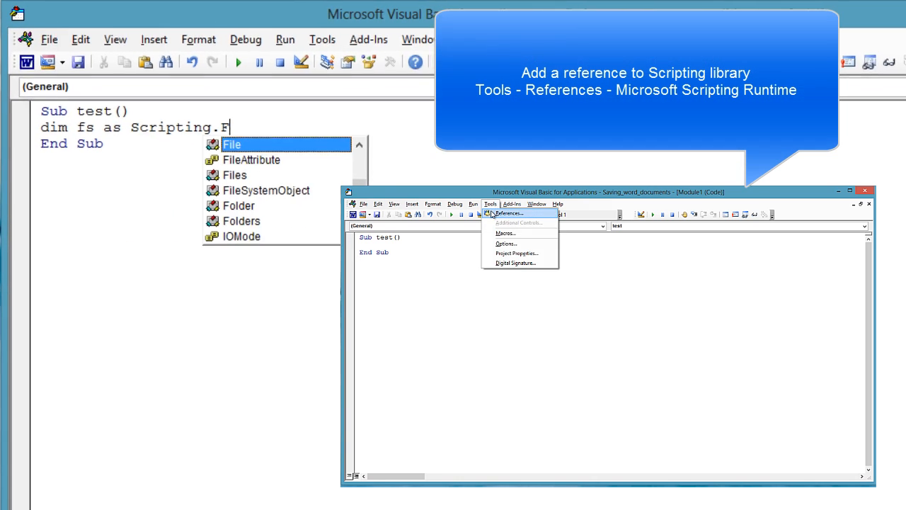
# Declare fs as FileSystemObject, get the C:\temp folder, and start For Each myFile
pyautogui.click(508, 213)
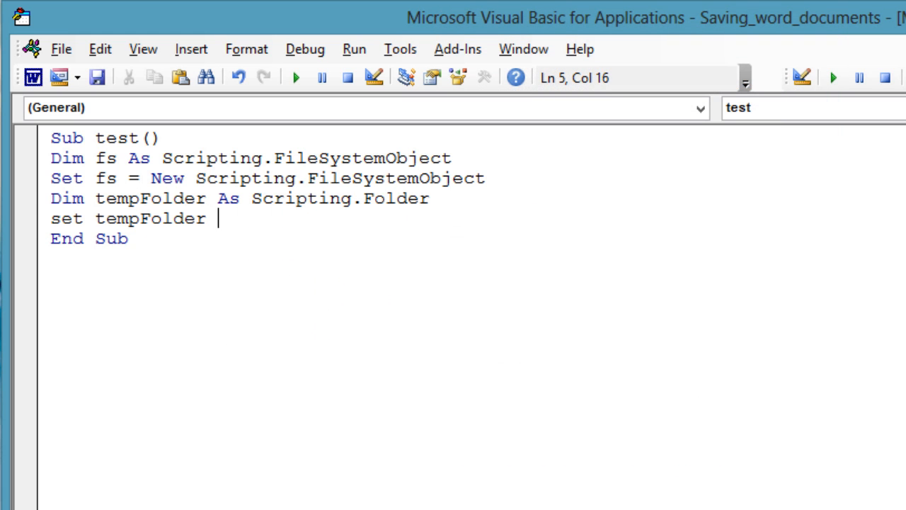
pyautogui.write('= fs.GetFolder')
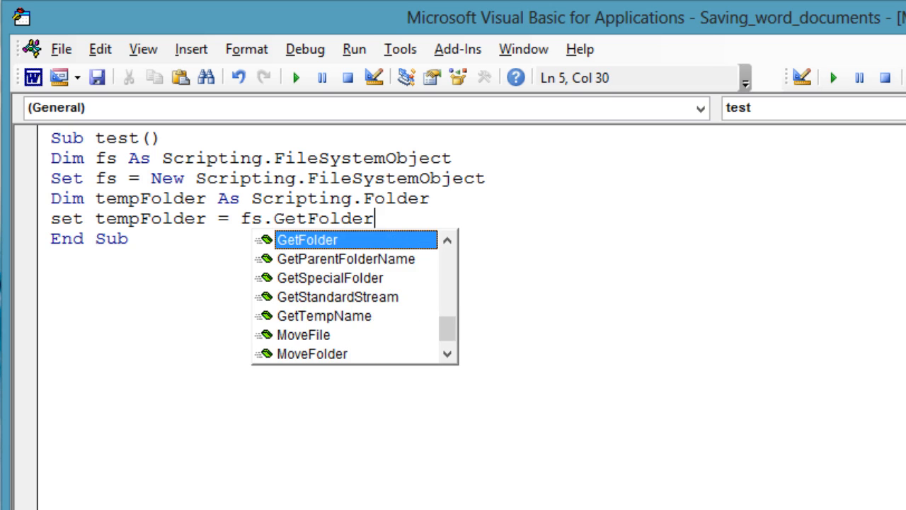
pyautogui.write('("C:\\temp\\')
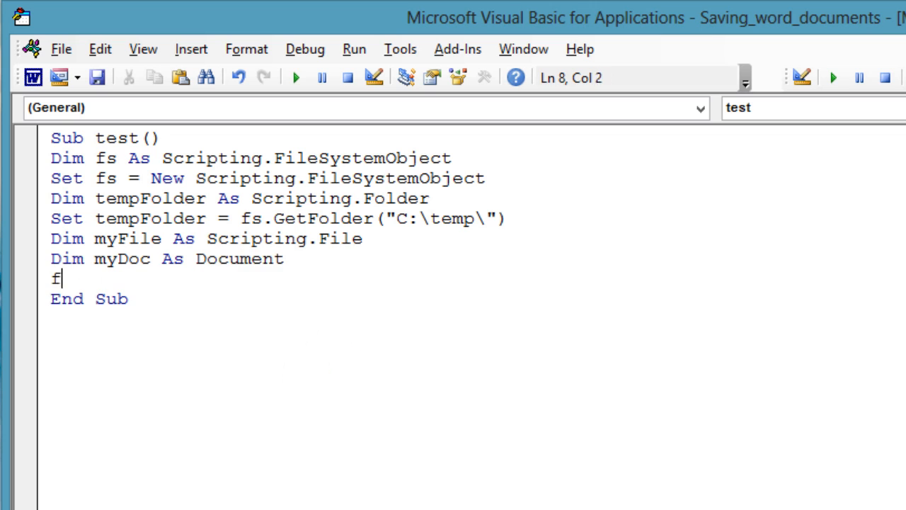
pyautogui.write('or each myFile in')
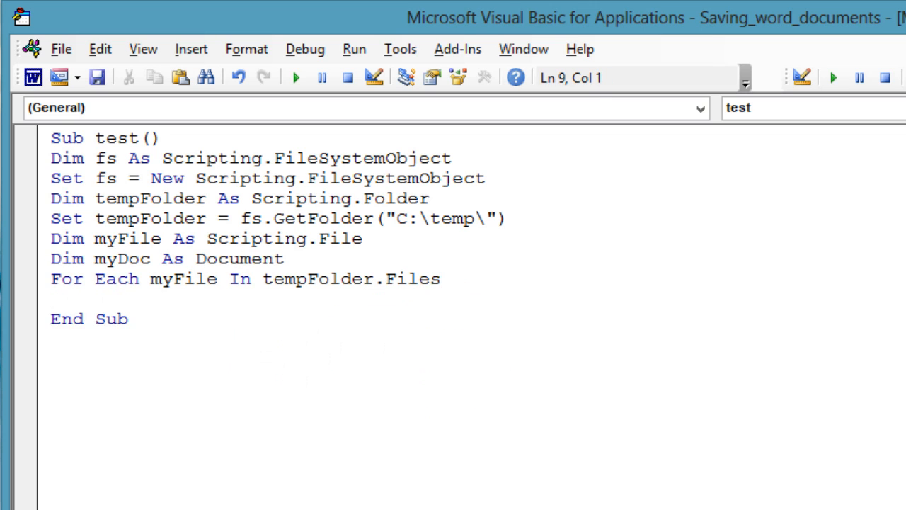
# Add an If Right$(myFile.Name, 5) = "docx" check that opens each matching file into myDoc
pyautogui.write('if right$')
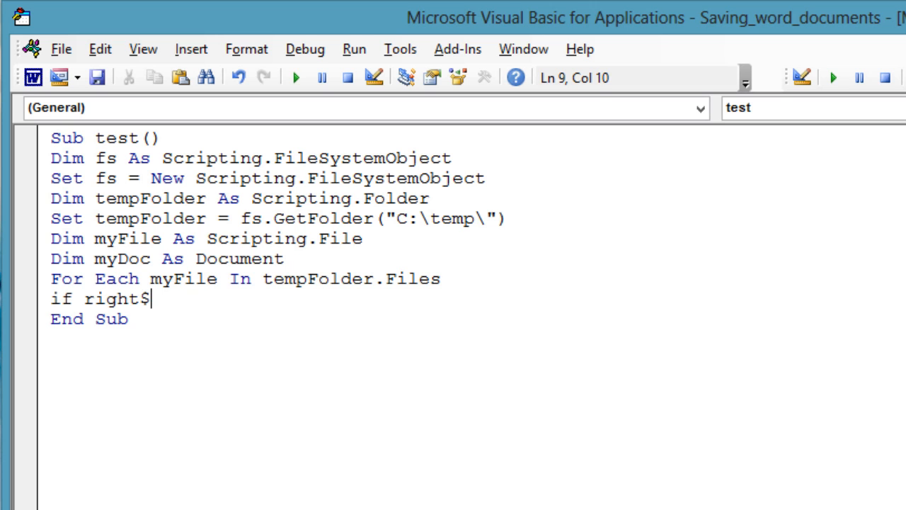
pyautogui.write('(myFile.Name,5) = ".')
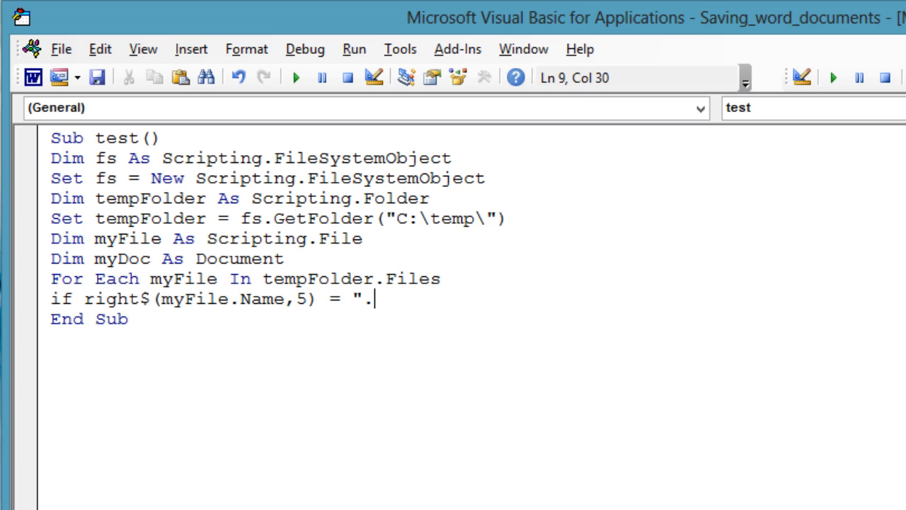
pyautogui.write('docx" Then')
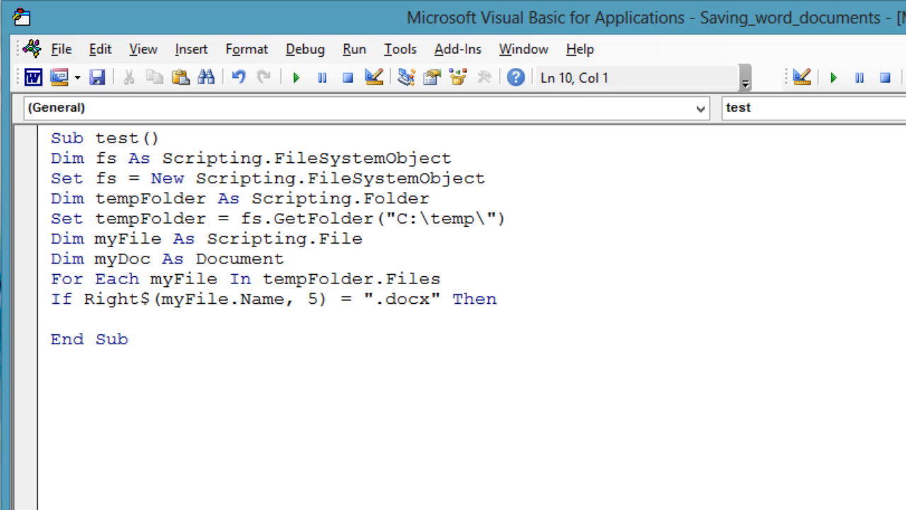
pyautogui.write('set myDoc = Documents')
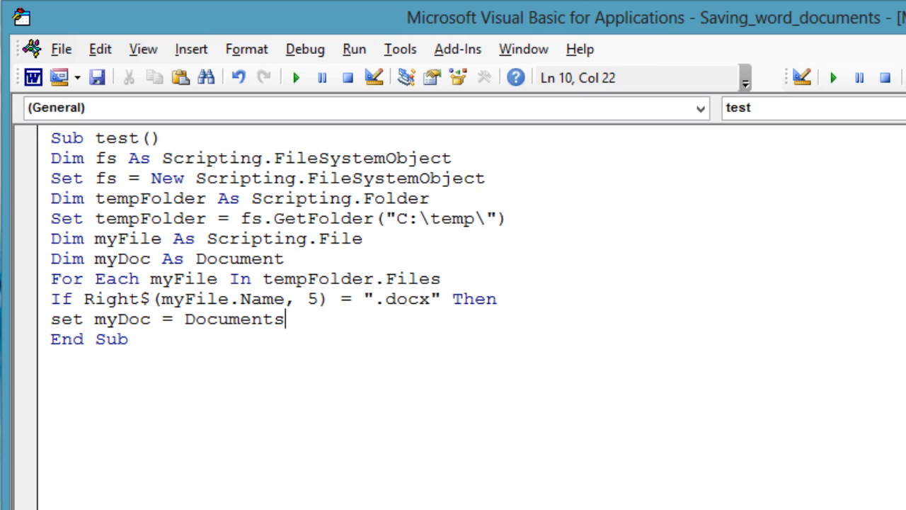
pyautogui.write('.Open(FileName:=myFile.Path')
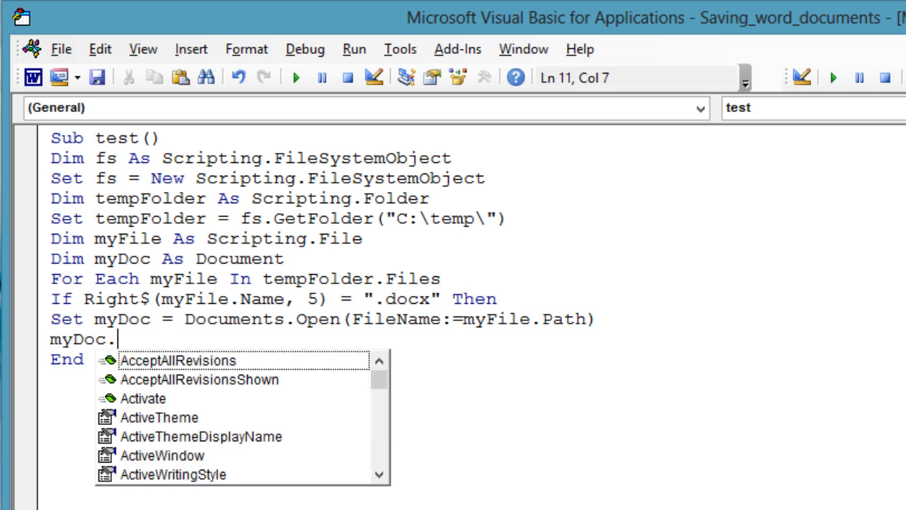
# Save each document as PDF using wdFormatPDF, close it, and advance with Next myFile
pyautogui.write('SaveAs2 File')
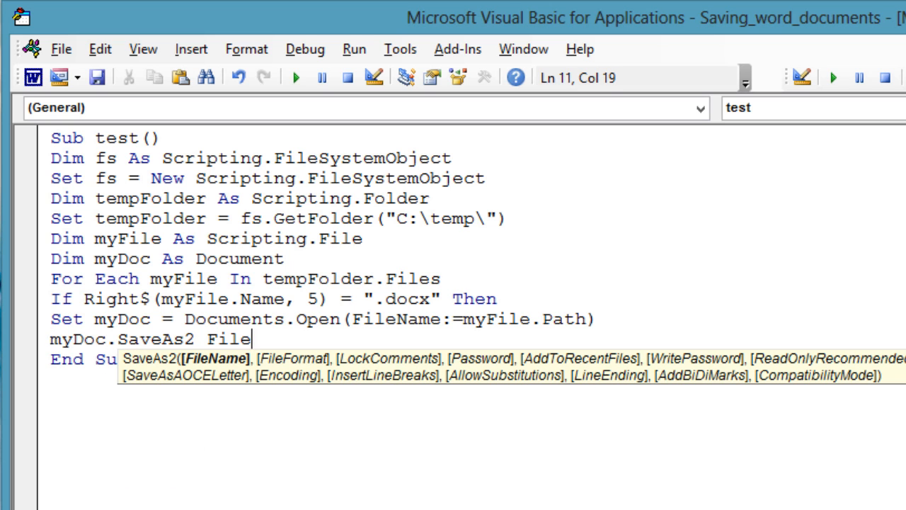
pyautogui.write('Name:=my')
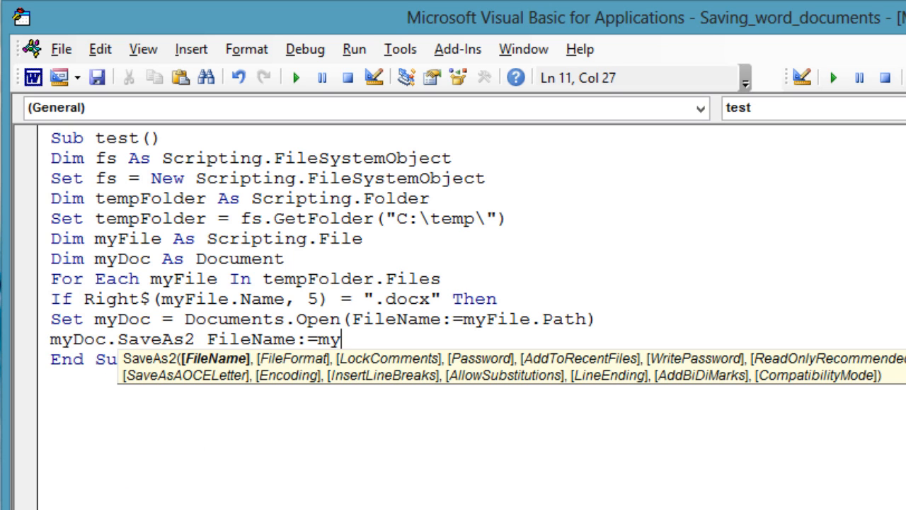
pyautogui.write('File.Path + ".pdf"')
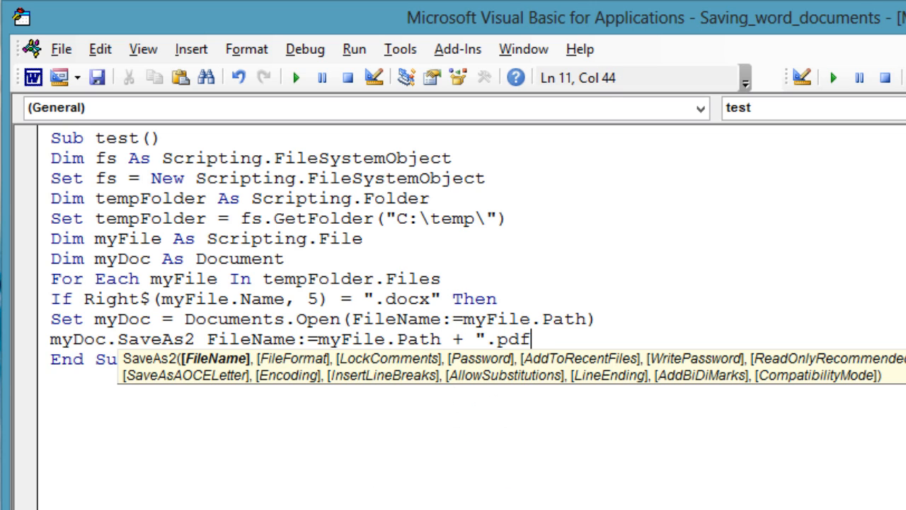
pyautogui.write('", FileFormat:')
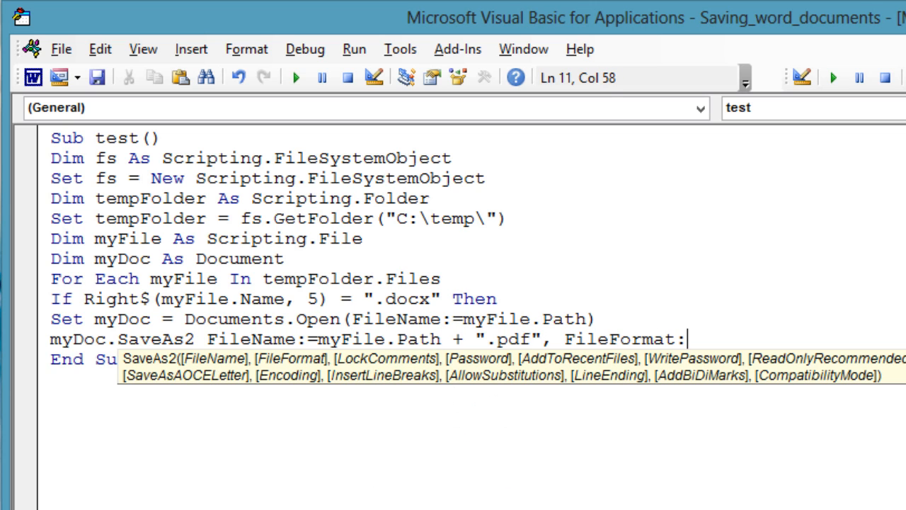
pyautogui.write('wdFormatPDF')
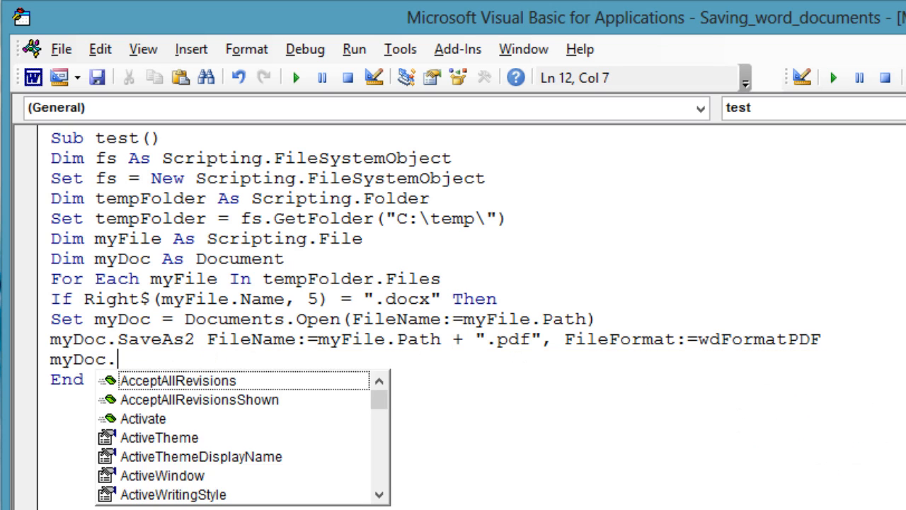
pyautogui.write('Close')
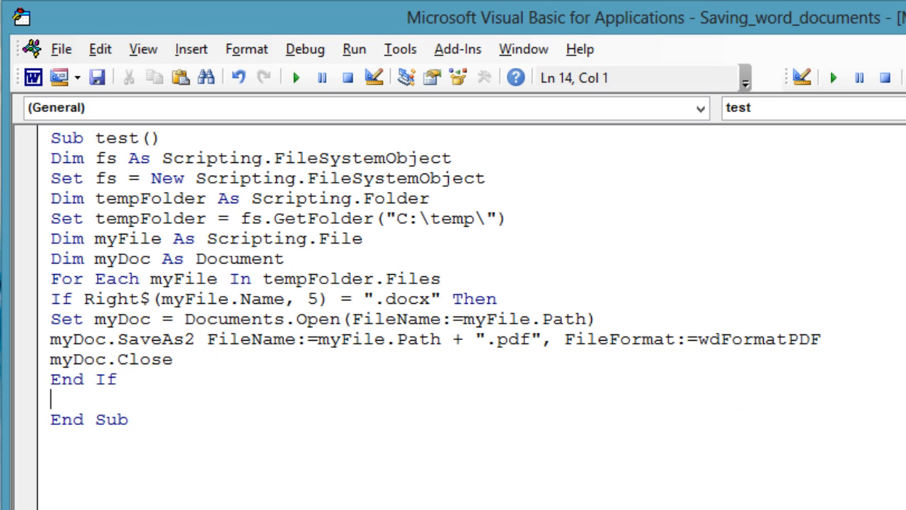
pyautogui.write('next myFile')
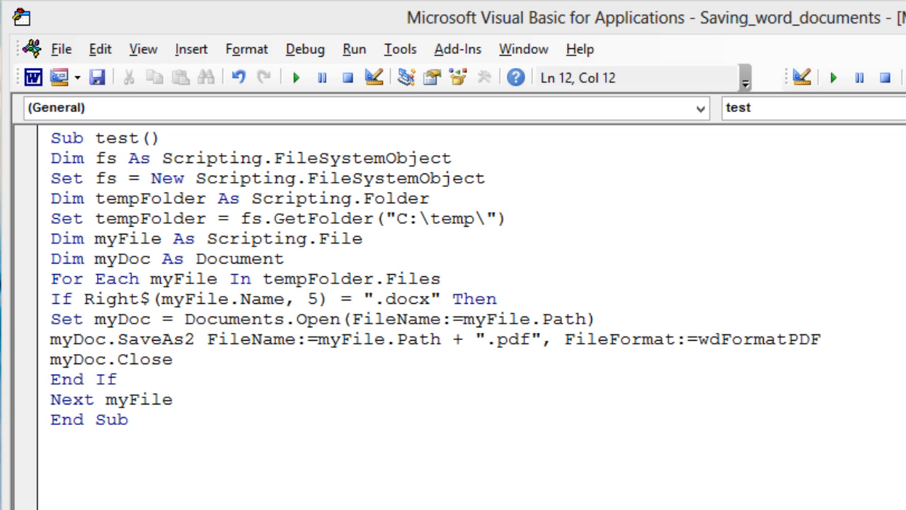
pyautogui.write('ActiveDocument.SaveAs2 password')
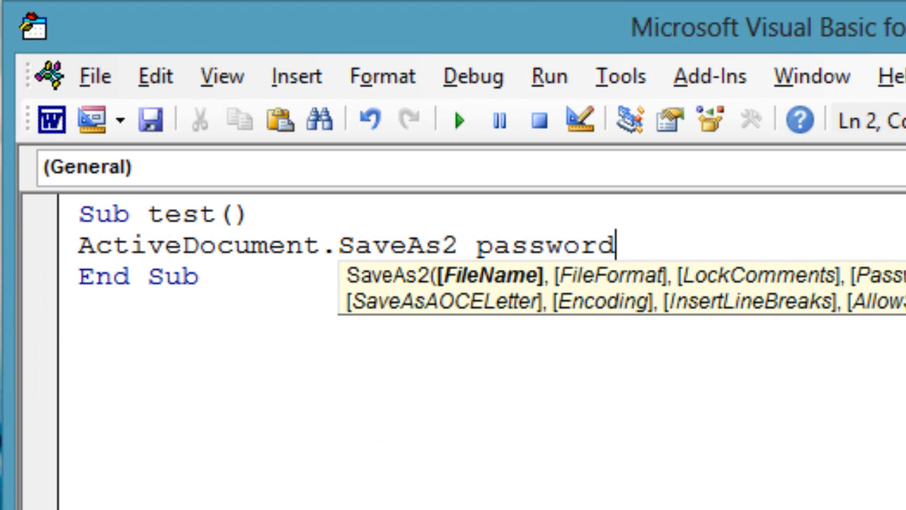
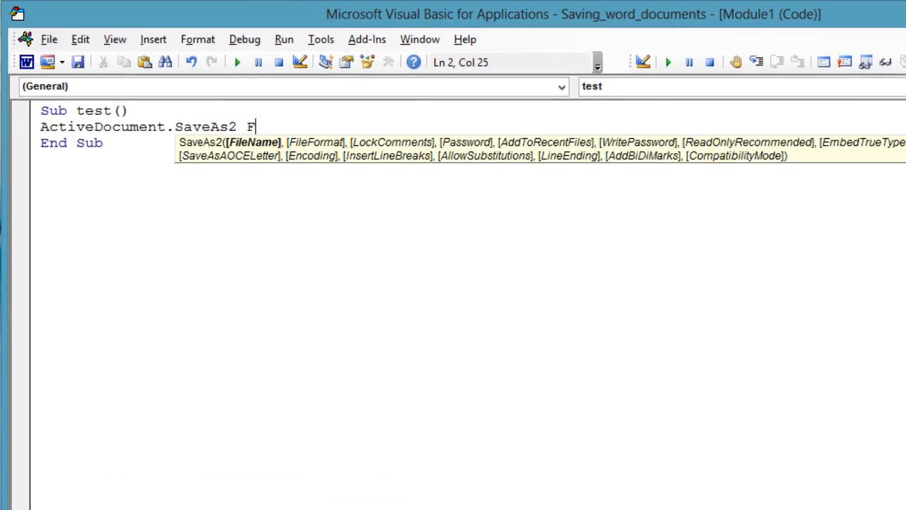
# Set SaveAs2 FileName:="C:\temp\test.html" and FileFormat:=wdFormatFilteredHTML
pyautogui.write('ileName:="C:\\temp\\test.html')
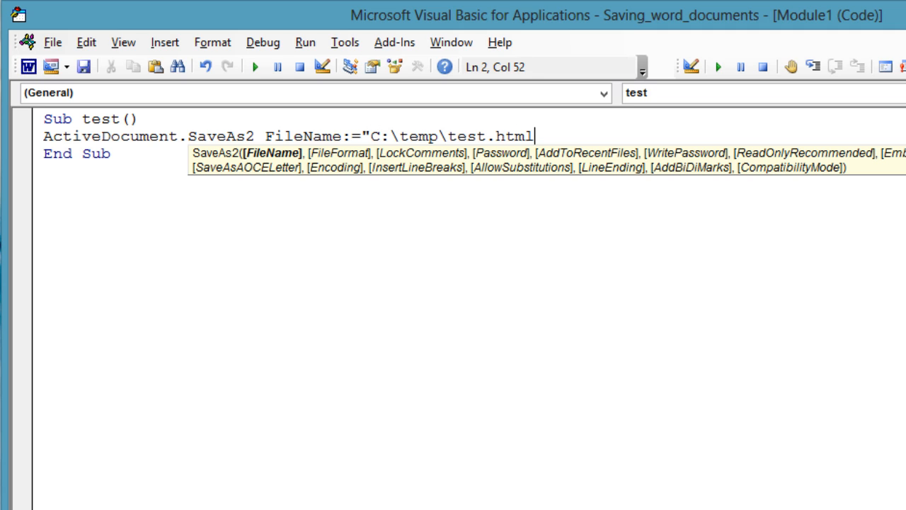
pyautogui.write('", F')
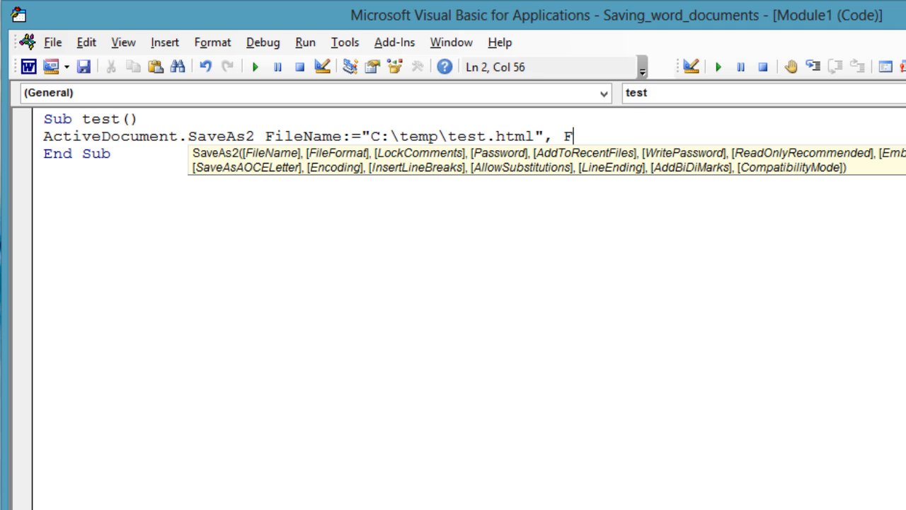
pyautogui.write('ileFormat:=')
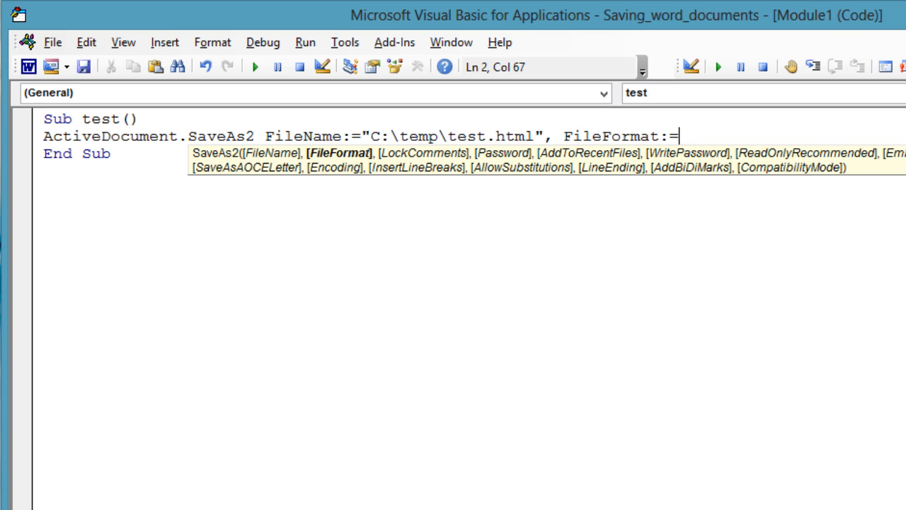
pyautogui.write('wdFormatFilteredHTML')
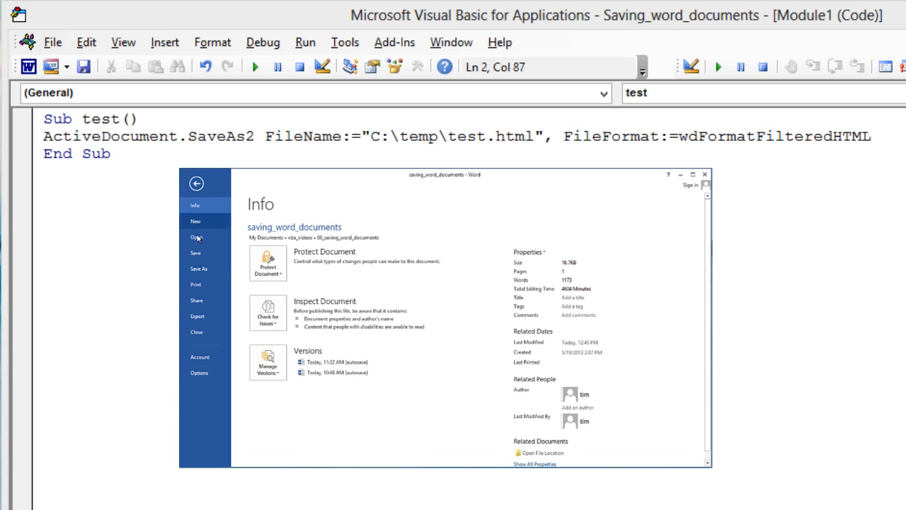
pyautogui.click(199, 268)
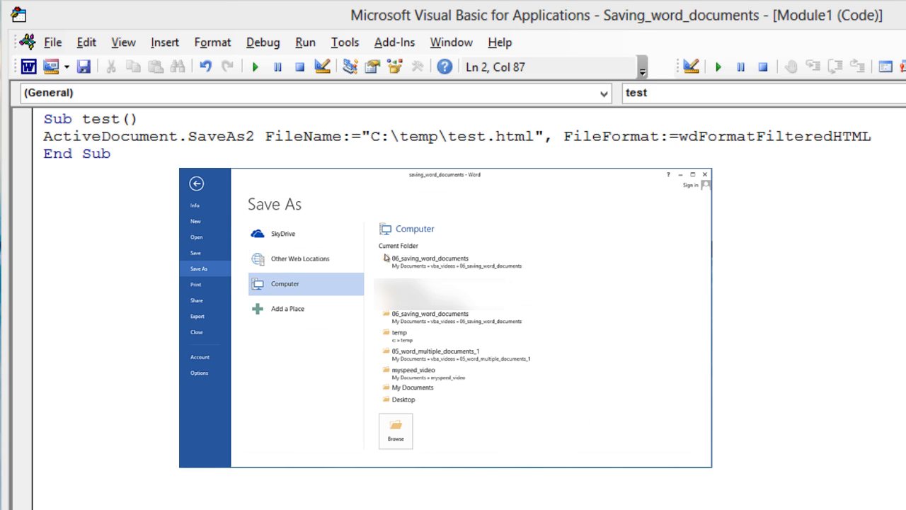
pyautogui.click(395, 430)
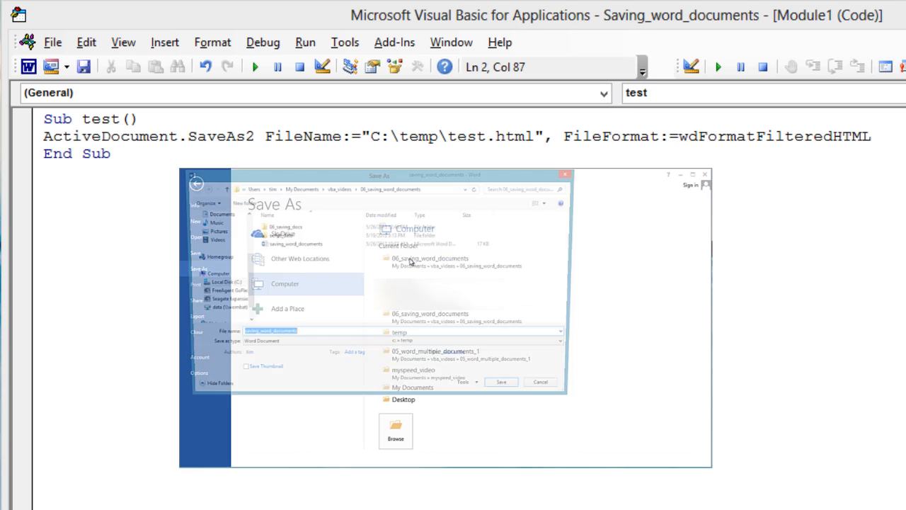
pyautogui.click(403, 345)
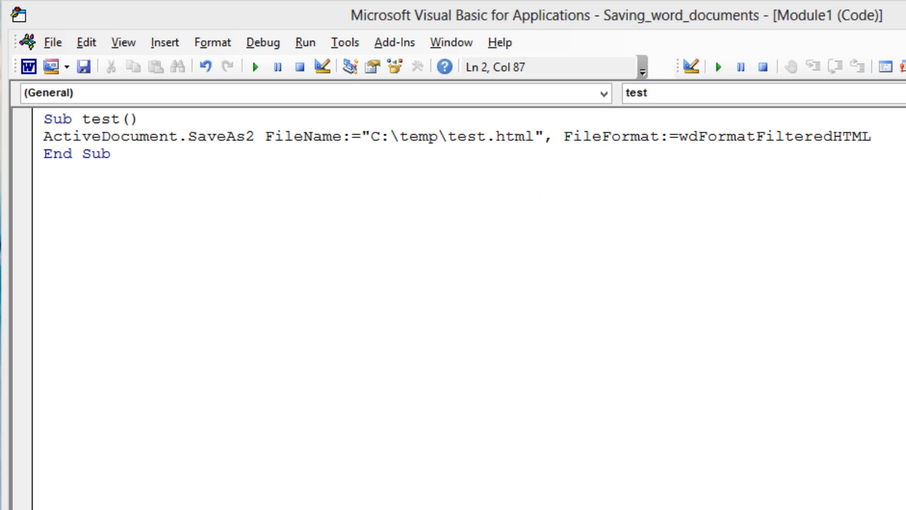
# Retype the ActiveDocument.SaveAs2 line saving C:\temp\test.html with FileFormat:=wdFormatHTML
pyautogui.write('ActiveDocument.SaveAs2 FileName:')
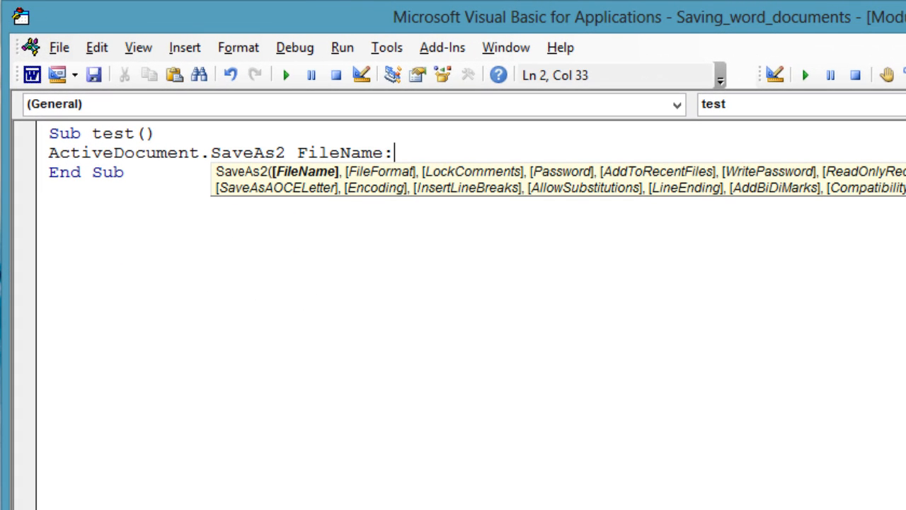
pyautogui.write('="C:\\temp\\')
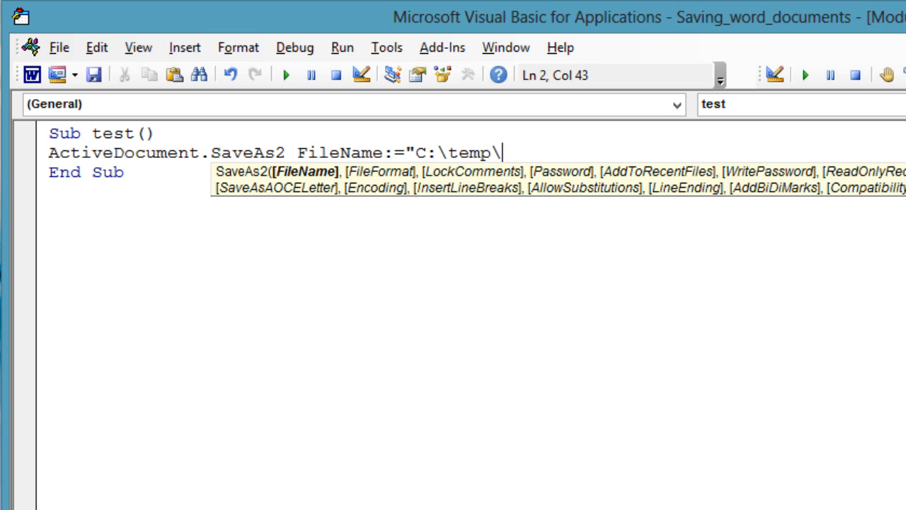
pyautogui.write('test.html",')
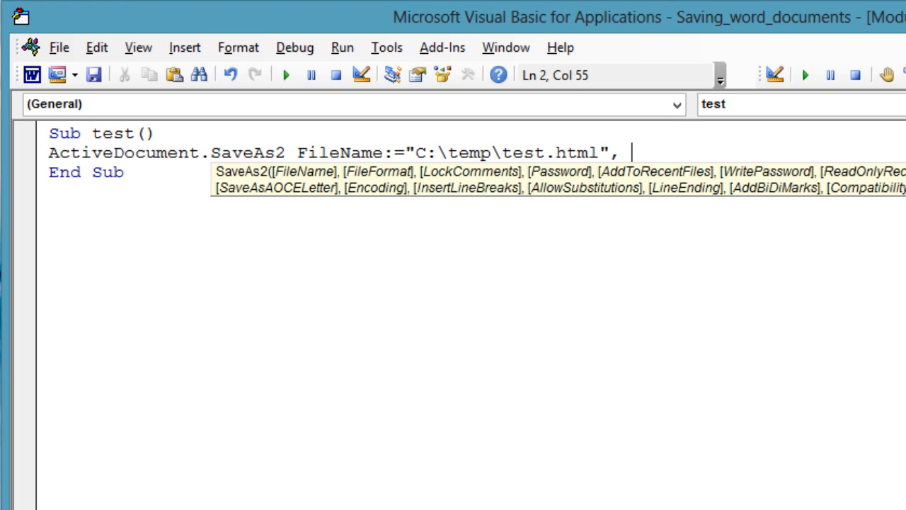
pyautogui.write('FileFormat:=wdF')
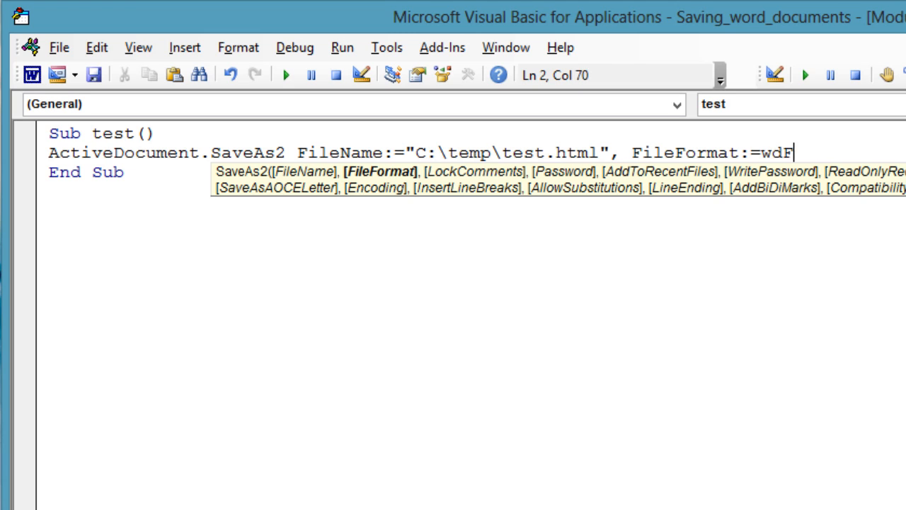
pyautogui.write('ormatHTML')
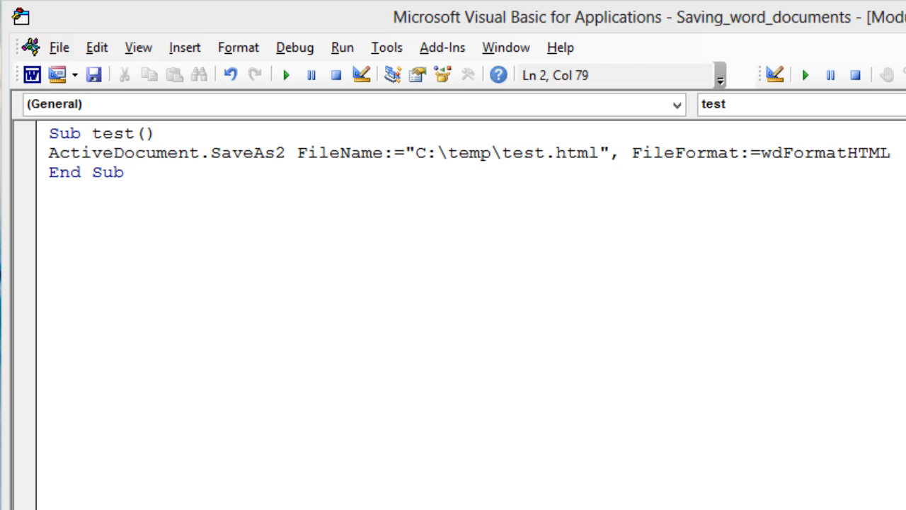